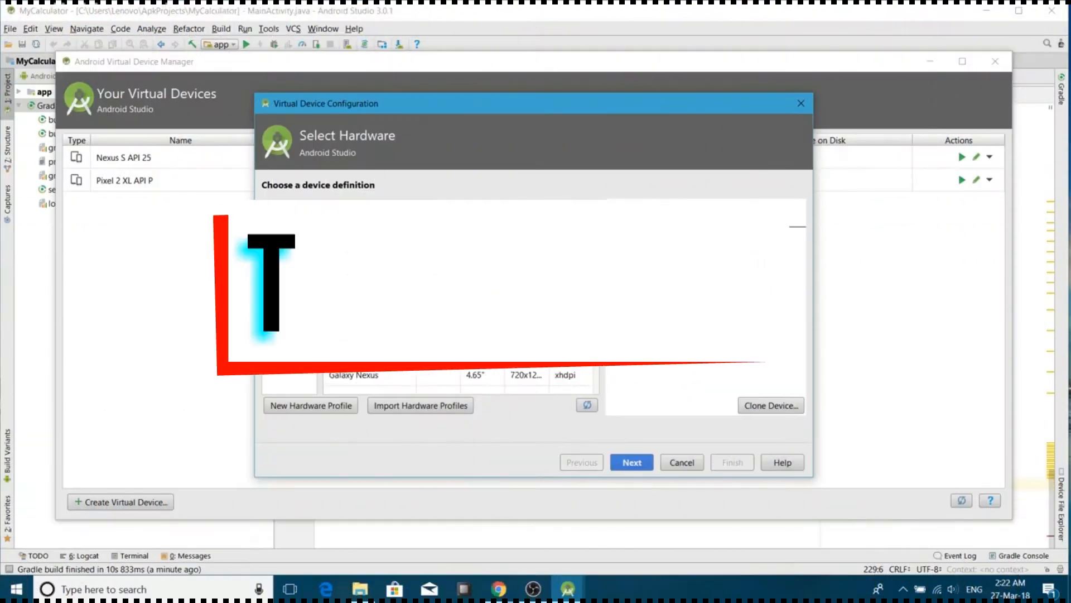
Leave Android Studio's Virtual Device Configuration for a blank Chrome New Tab page.
left_click(629, 462)
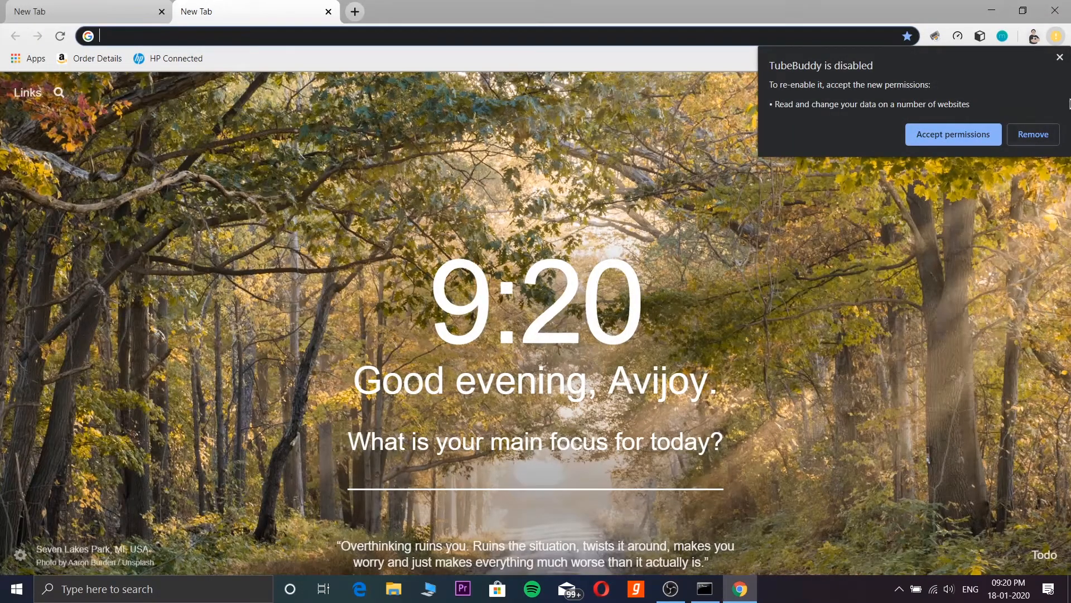
Search Google for 'python' and land on Python.org scrolled to its Download section.
left_click(1060, 57)
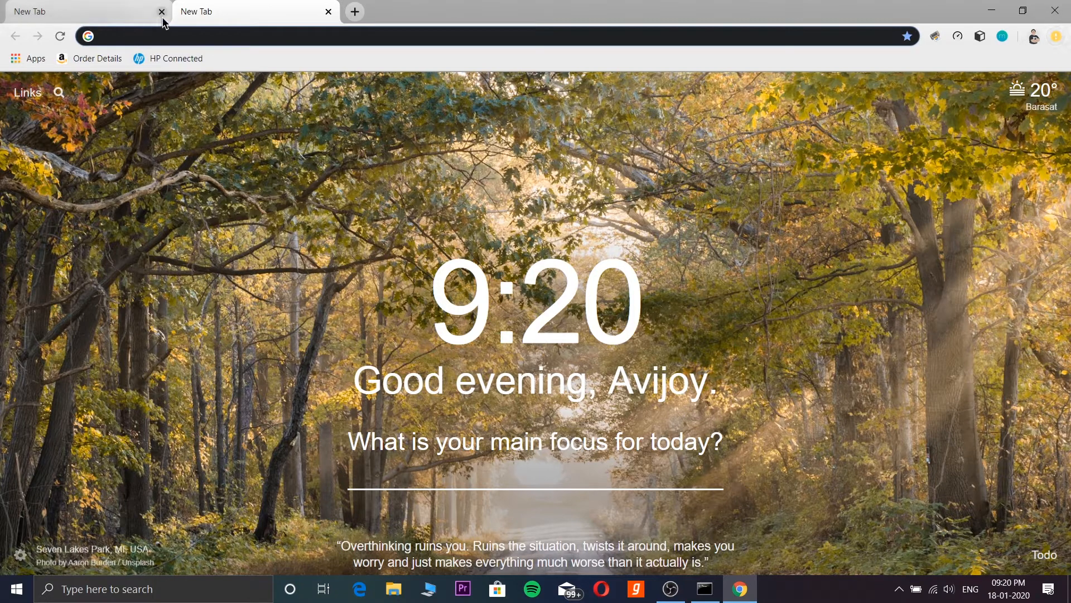
left_click(327, 11)
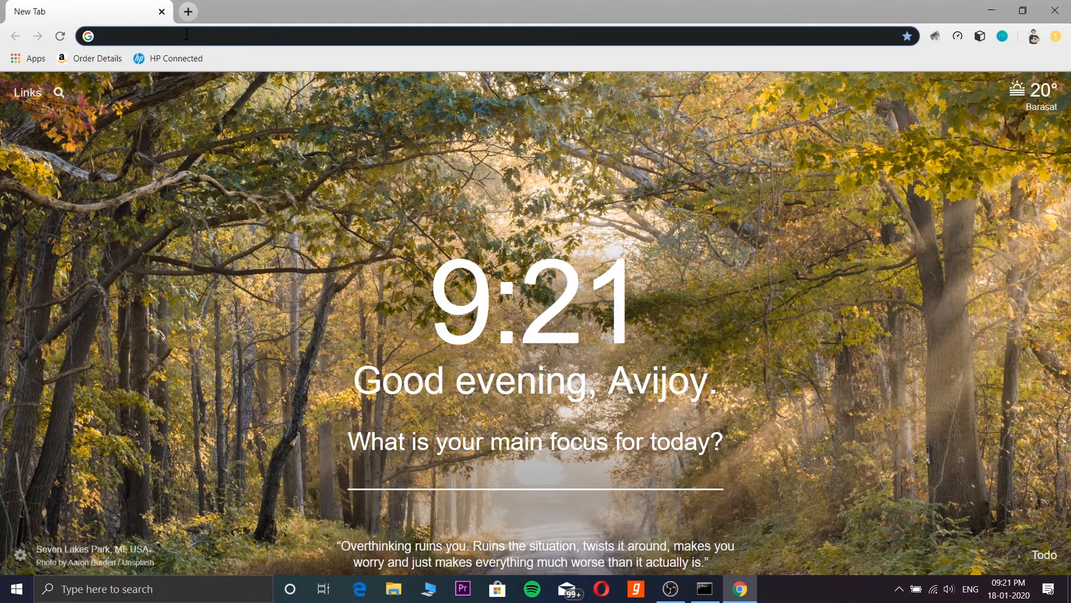
type("pyth")
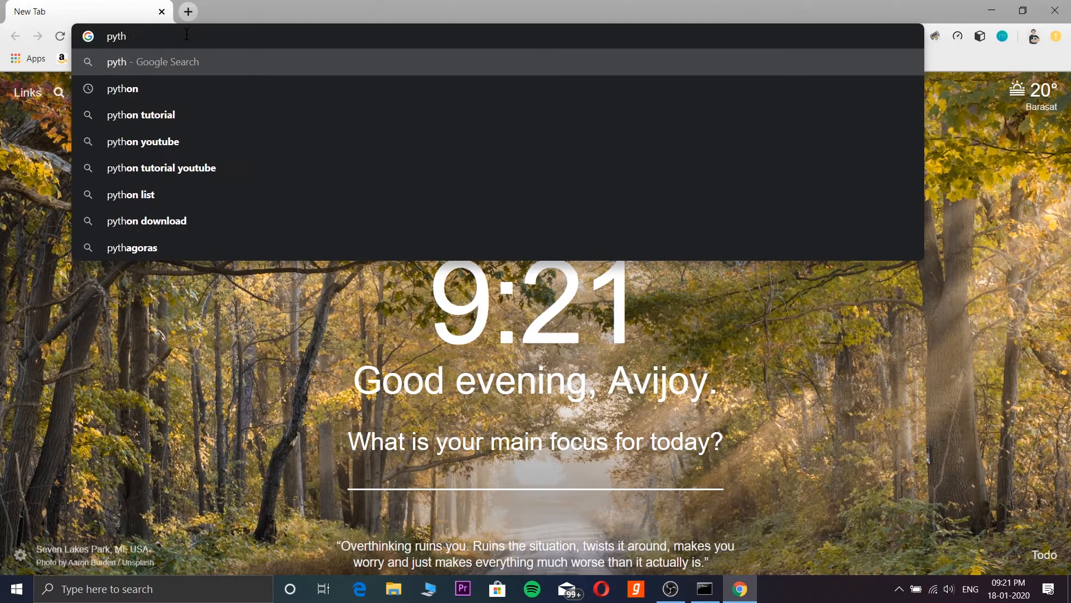
left_click(121, 88)
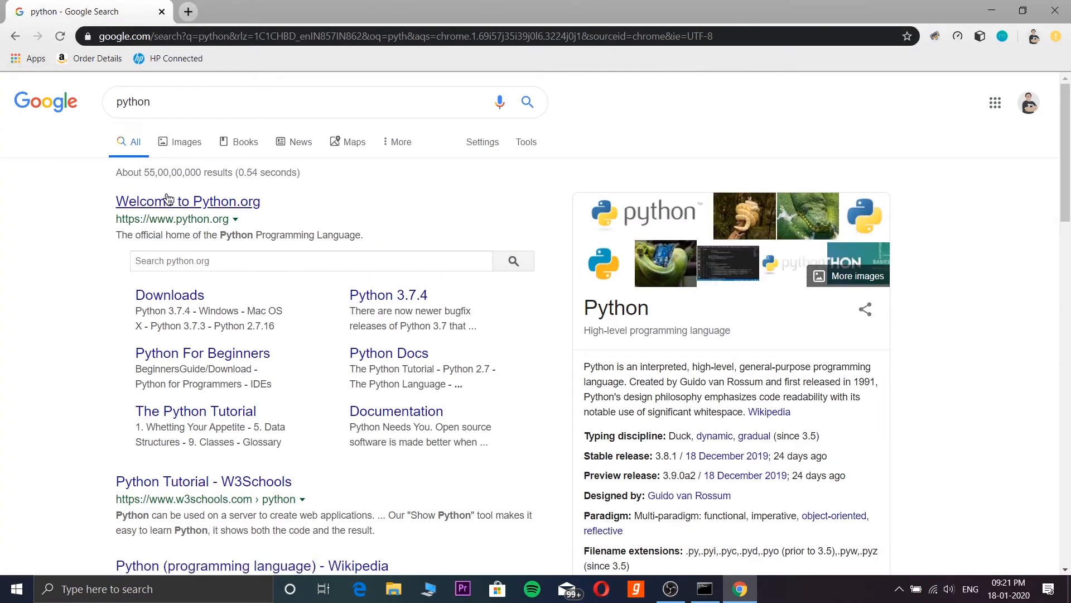
left_click(188, 200)
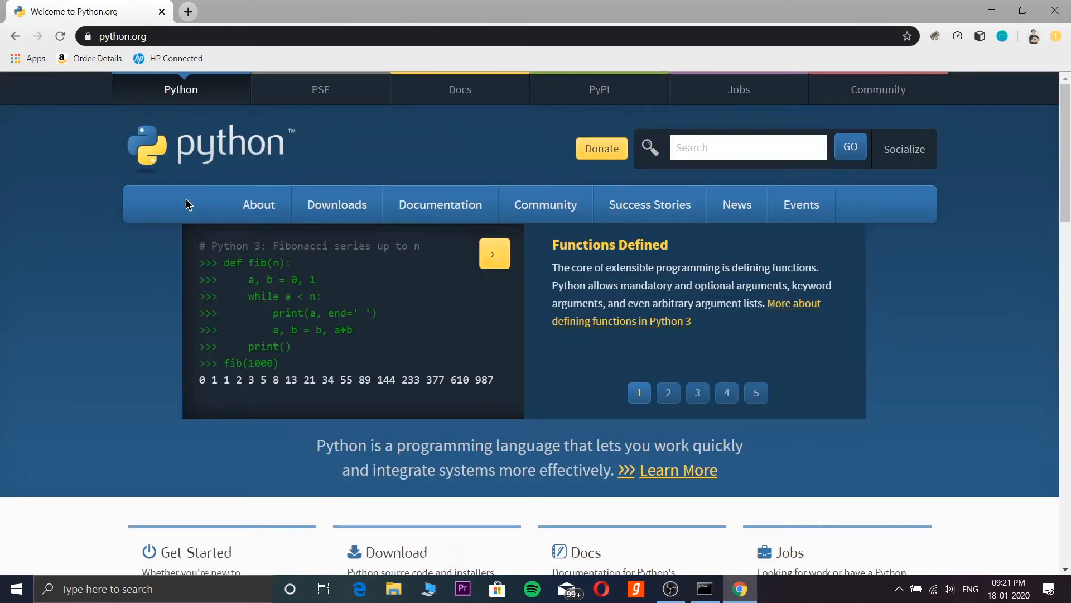
mouse_move(56, 258)
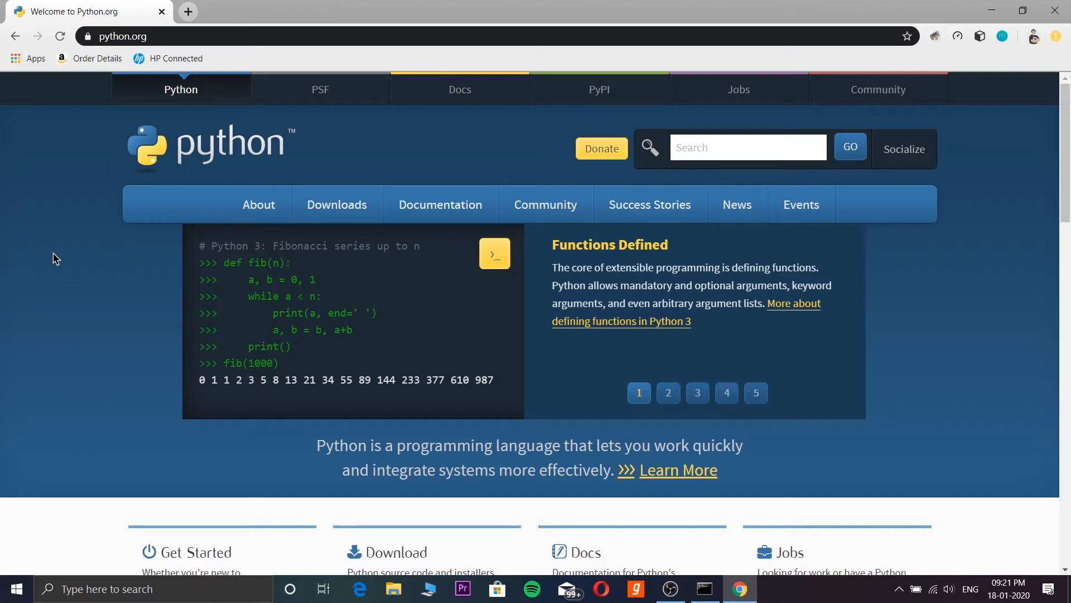
scroll("down", 3)
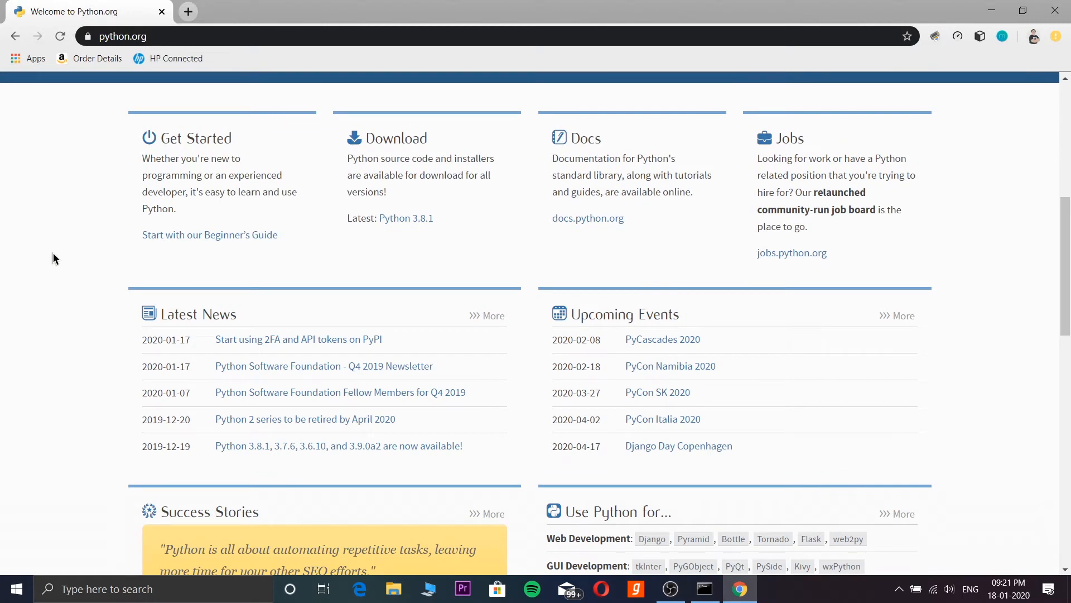
mouse_move(409, 154)
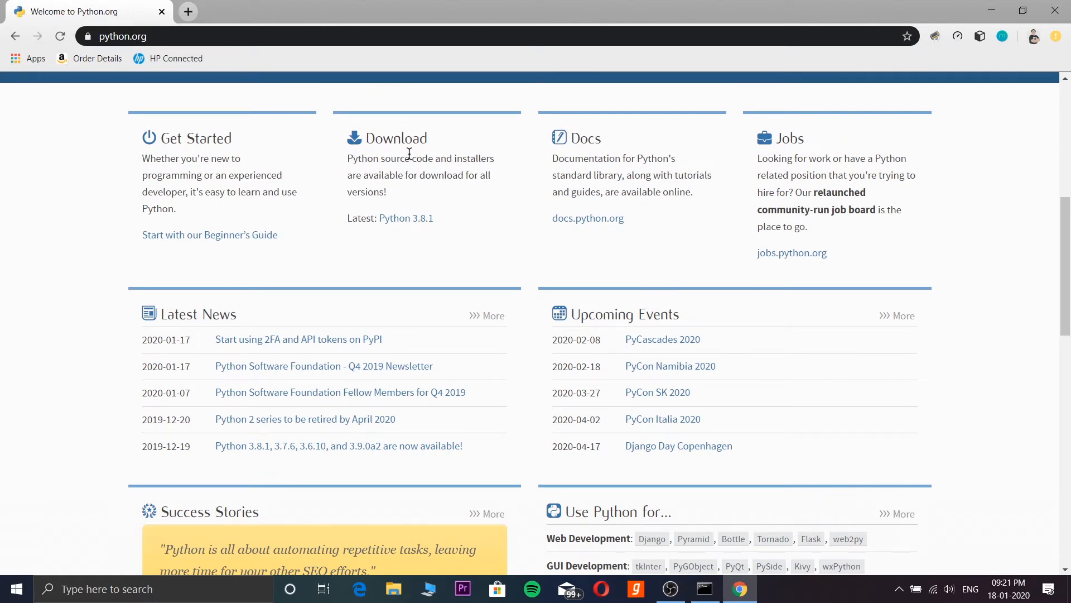
mouse_move(405, 218)
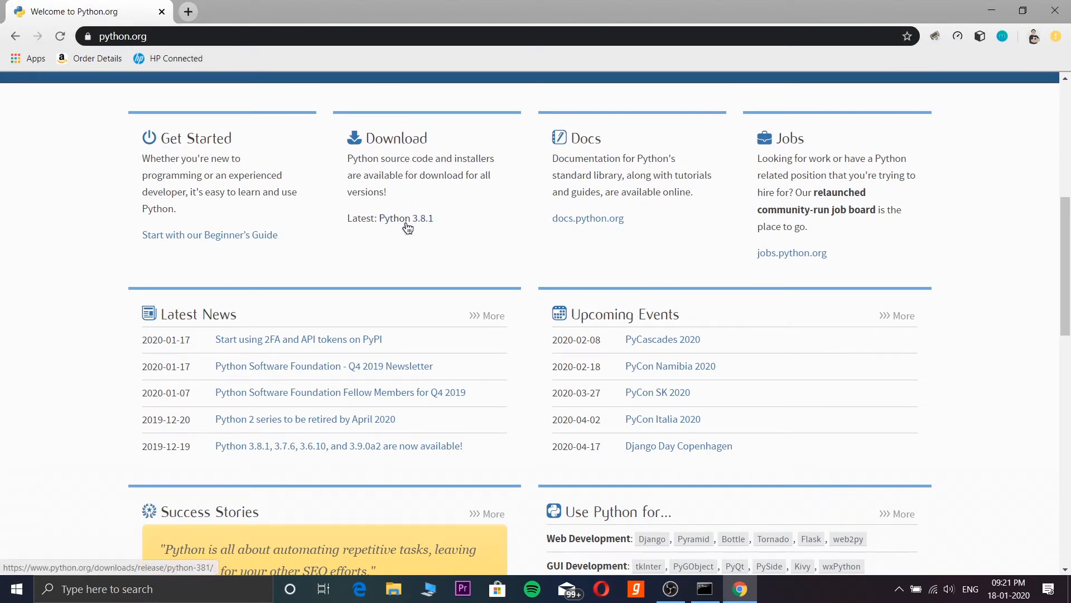
Reach the Python 3.8.1 release page with its Files table of installers in view.
left_click(407, 218)
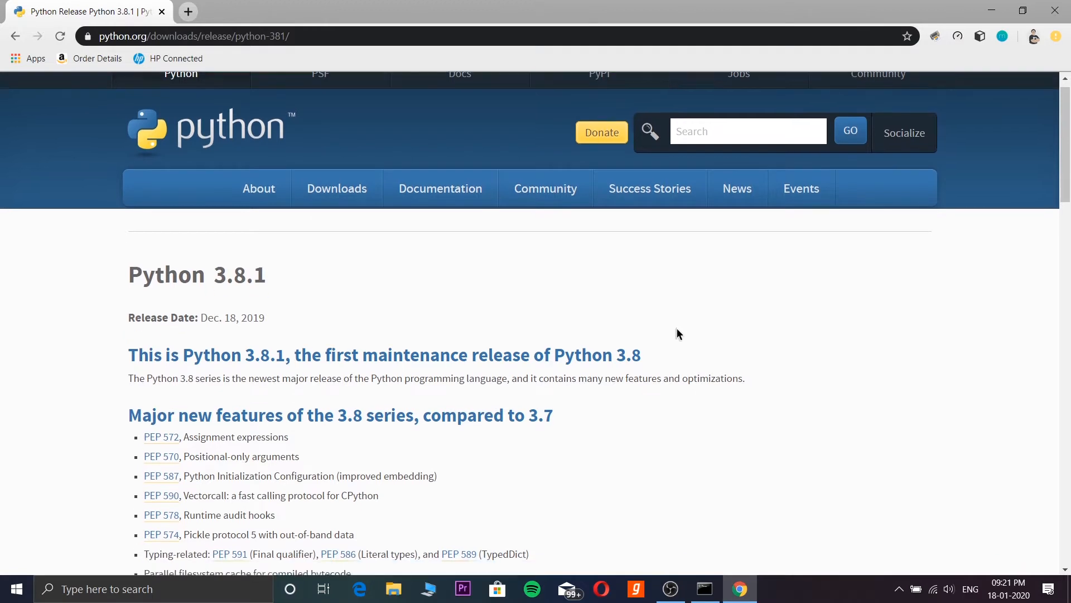
scroll("down", 3)
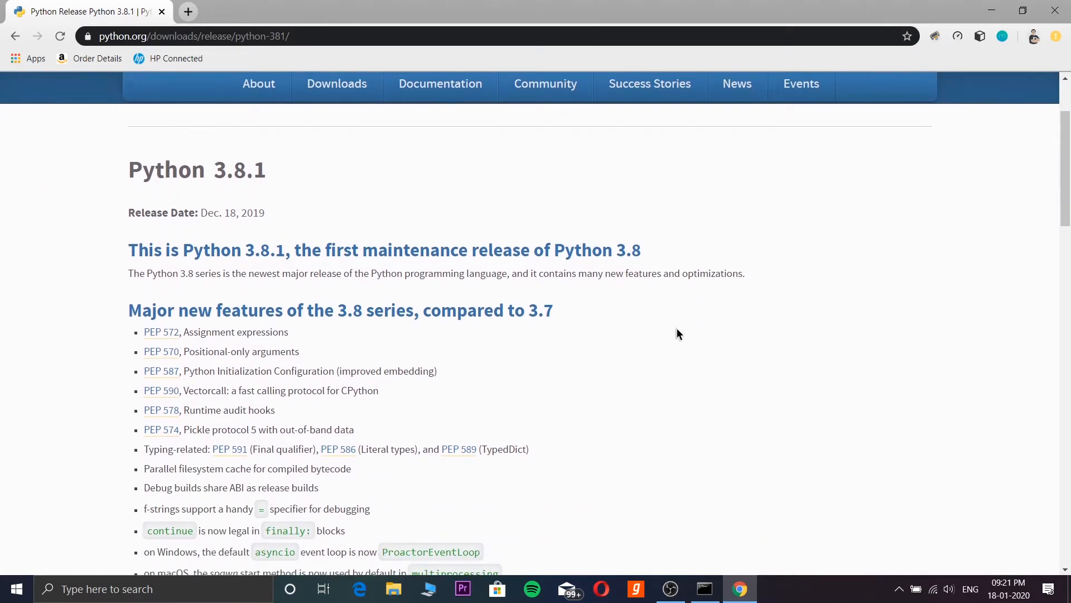
mouse_move(230, 235)
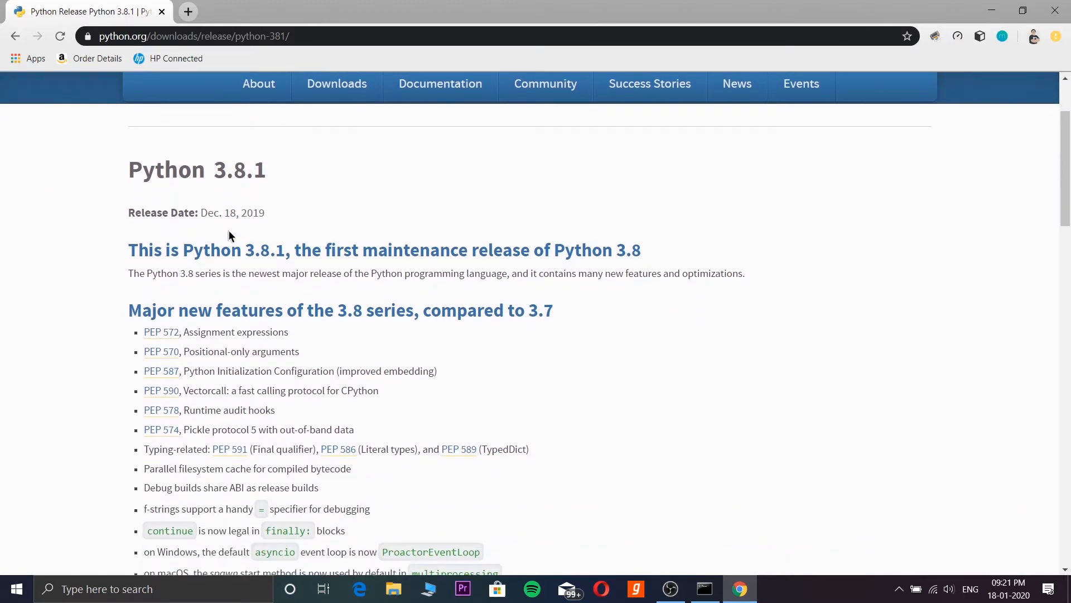
mouse_move(284, 223)
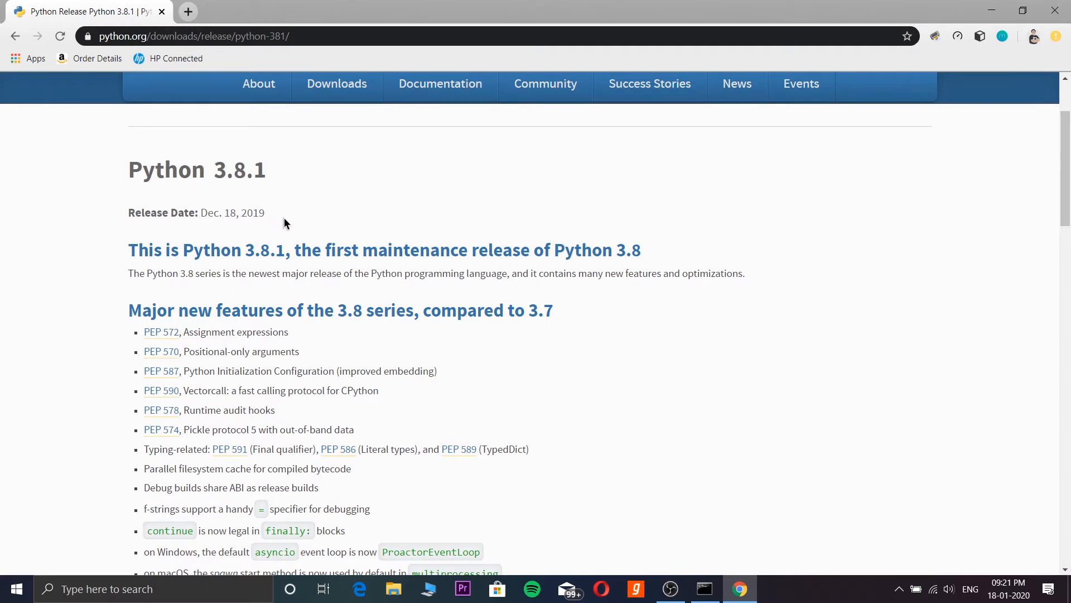
mouse_move(228, 175)
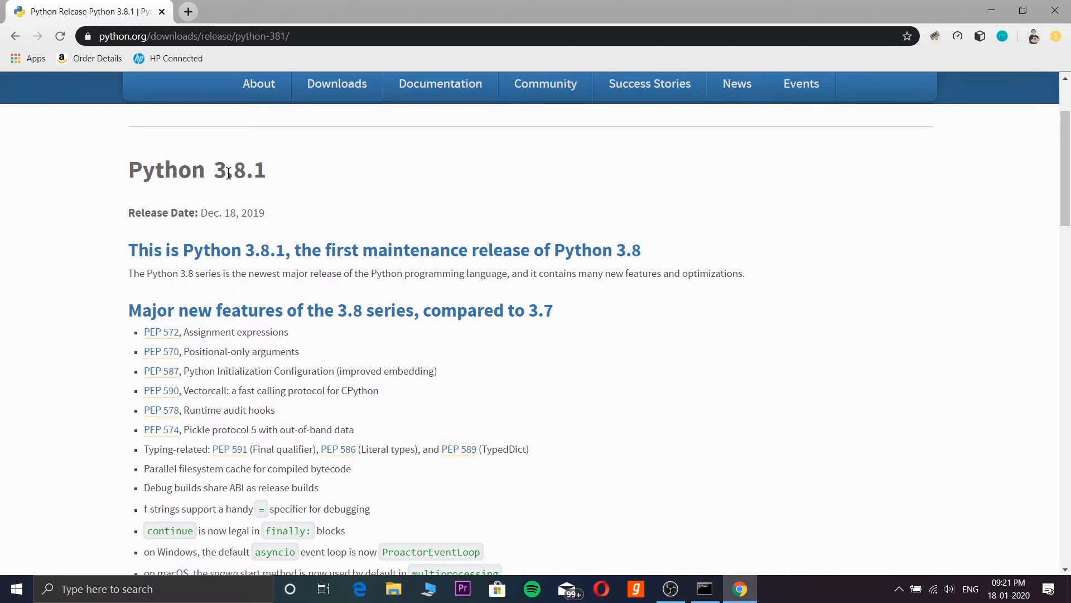
scroll("up", 3)
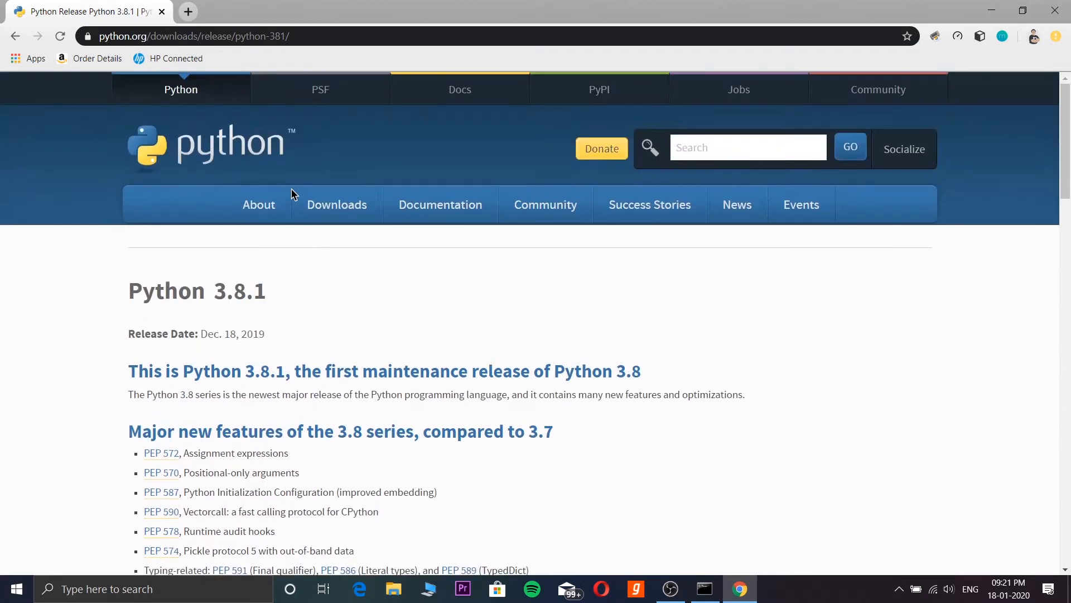
scroll("down", 3)
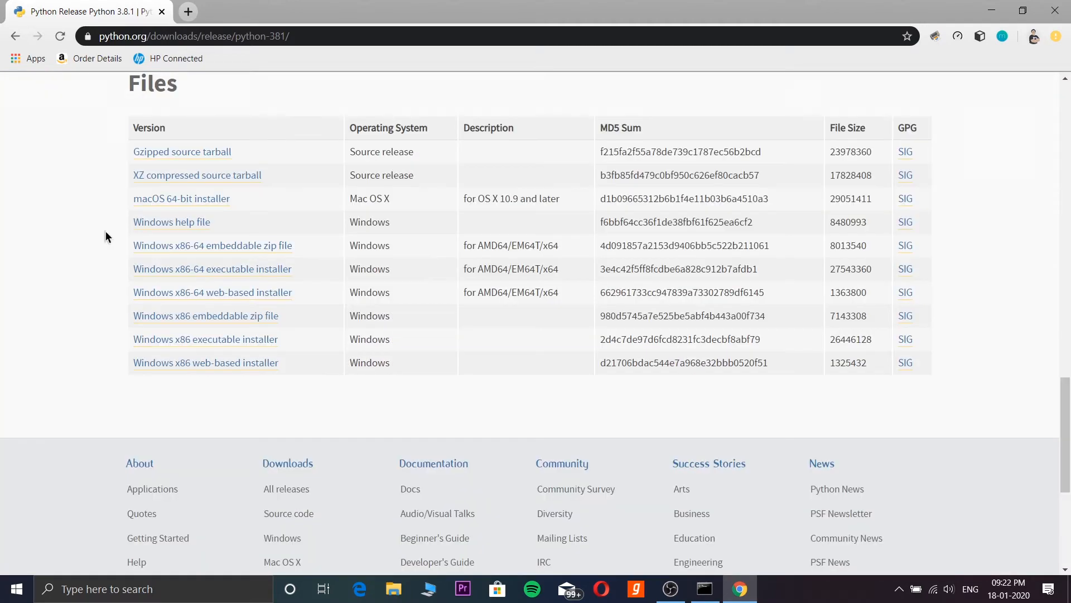
mouse_move(131, 265)
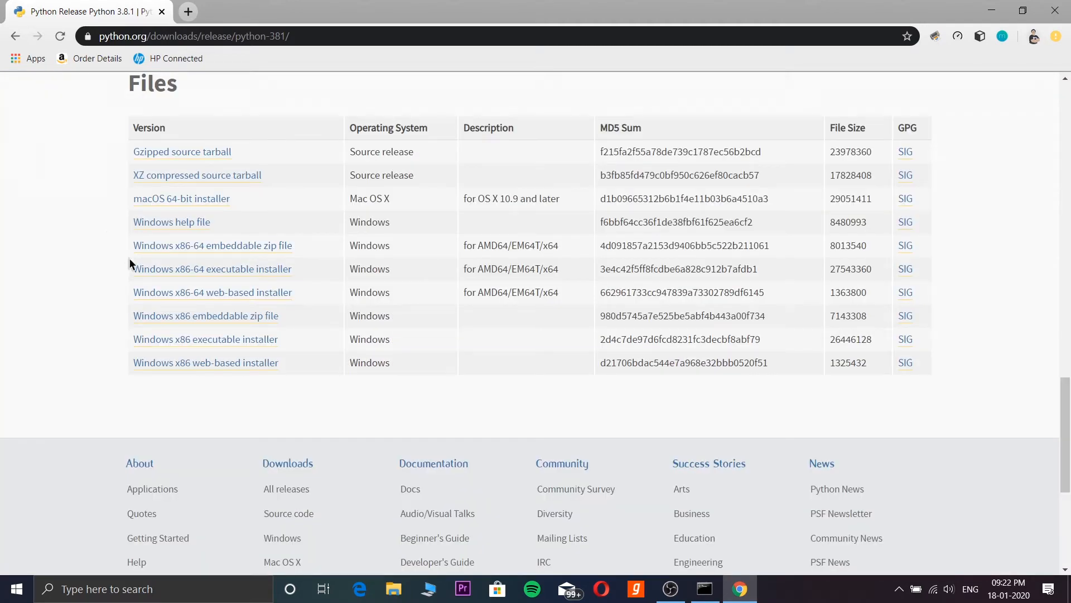
mouse_move(180, 199)
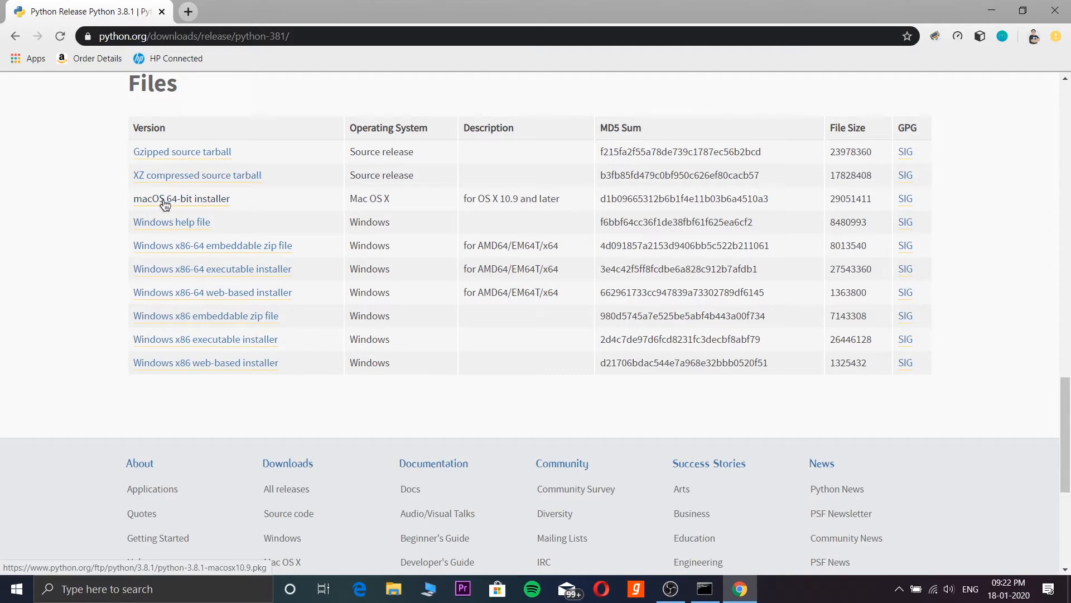
mouse_move(112, 248)
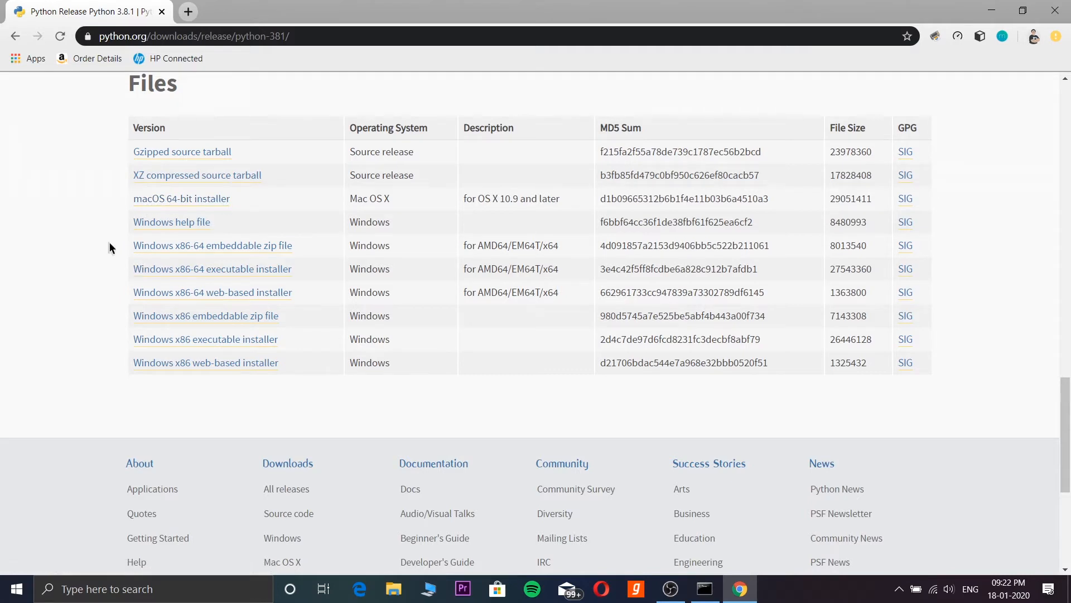
mouse_move(205, 361)
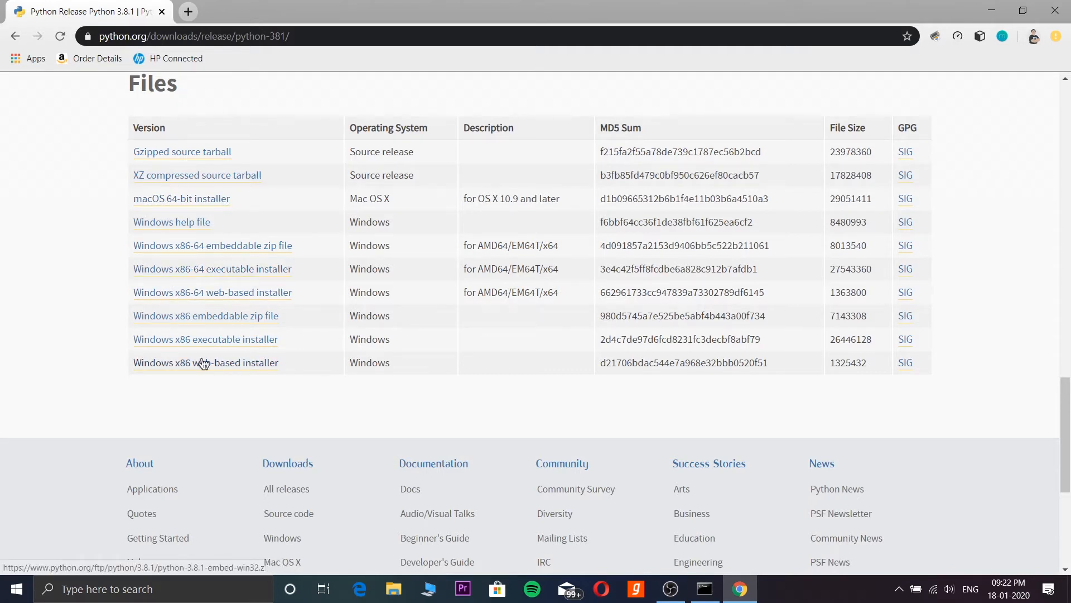
mouse_move(212, 315)
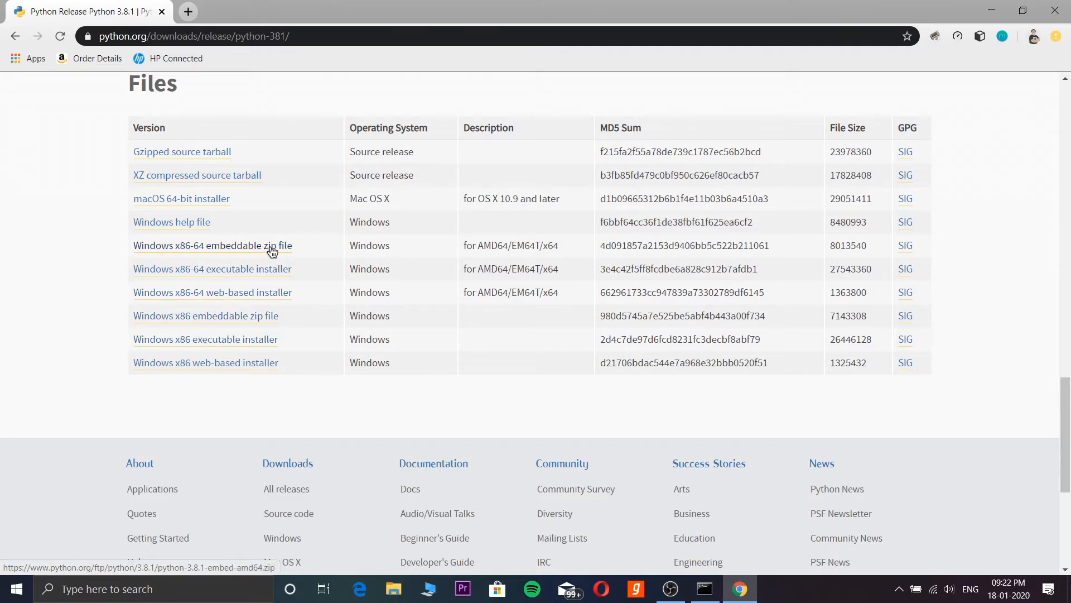
mouse_move(129, 257)
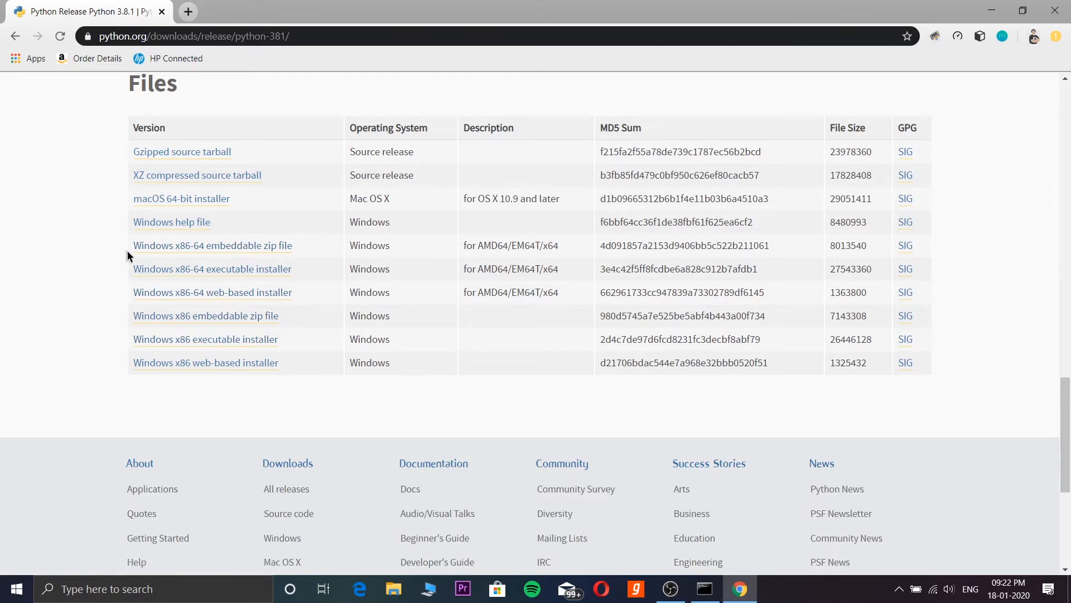
mouse_move(244, 273)
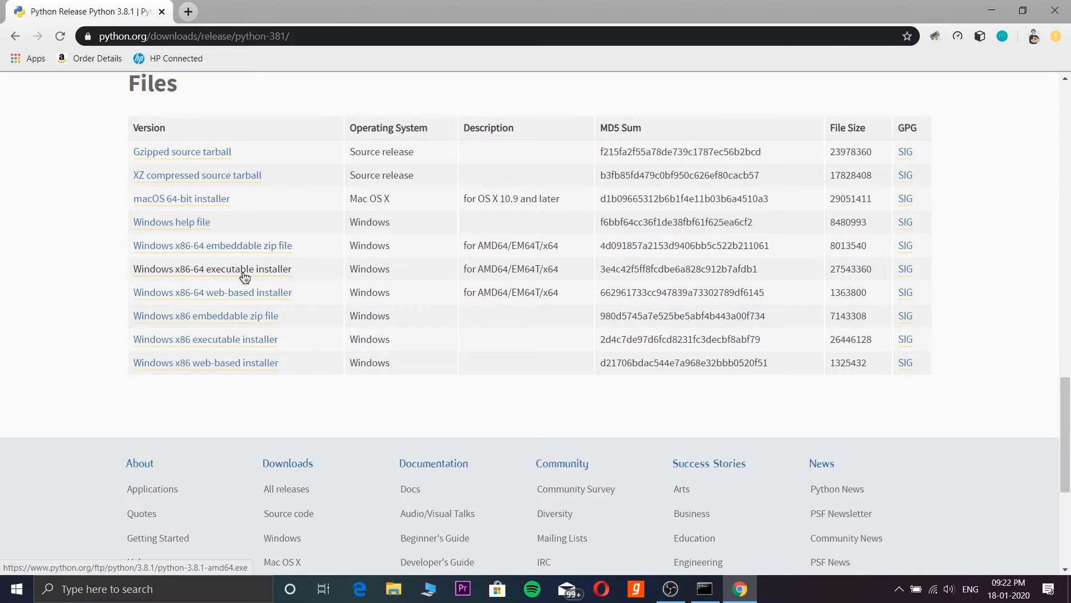
mouse_move(236, 344)
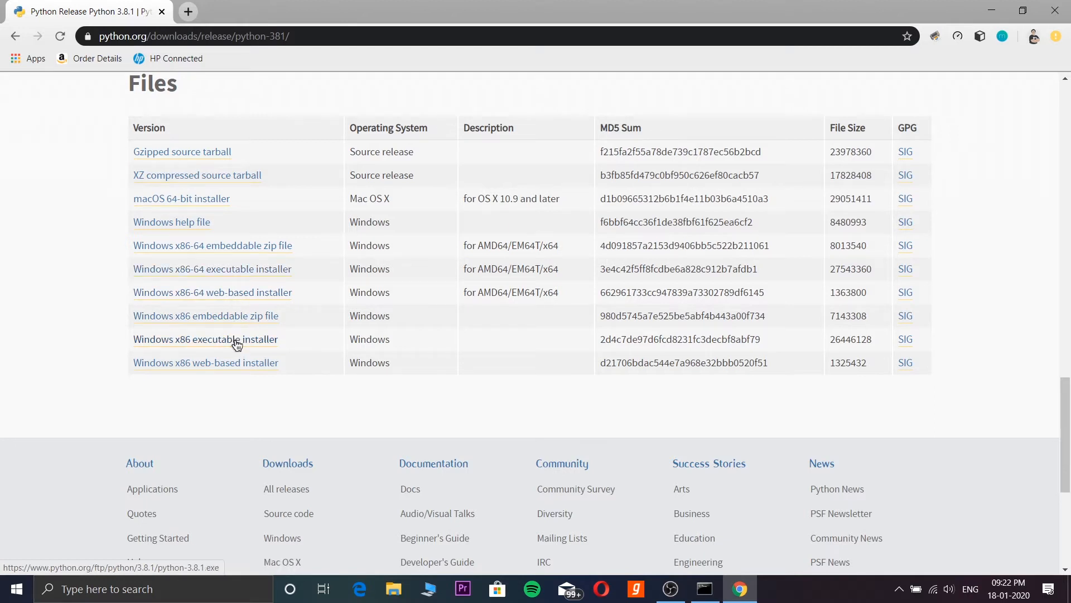
mouse_move(229, 272)
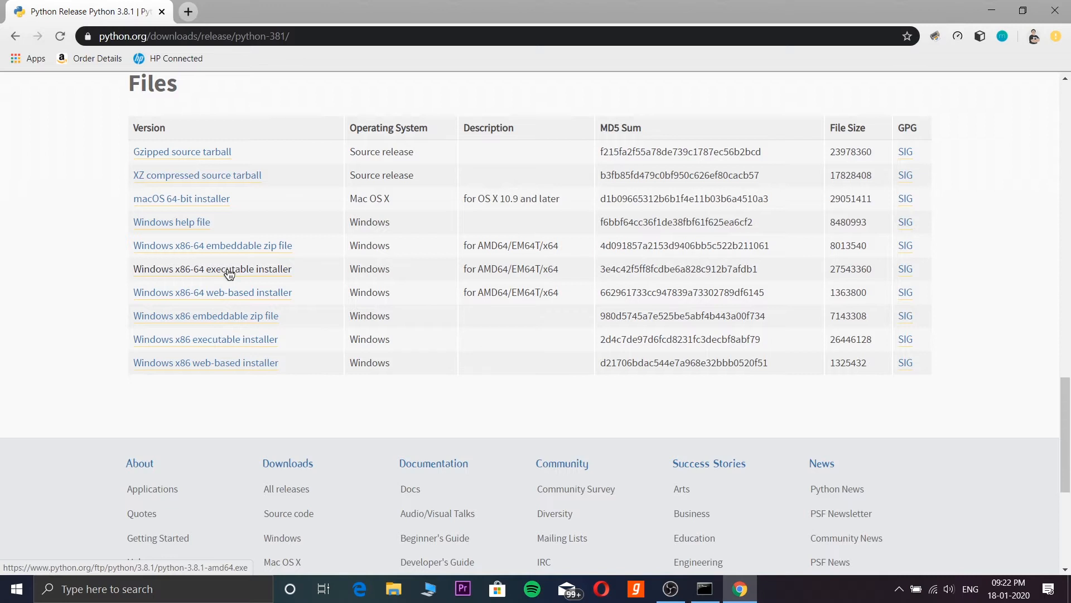
mouse_move(212, 279)
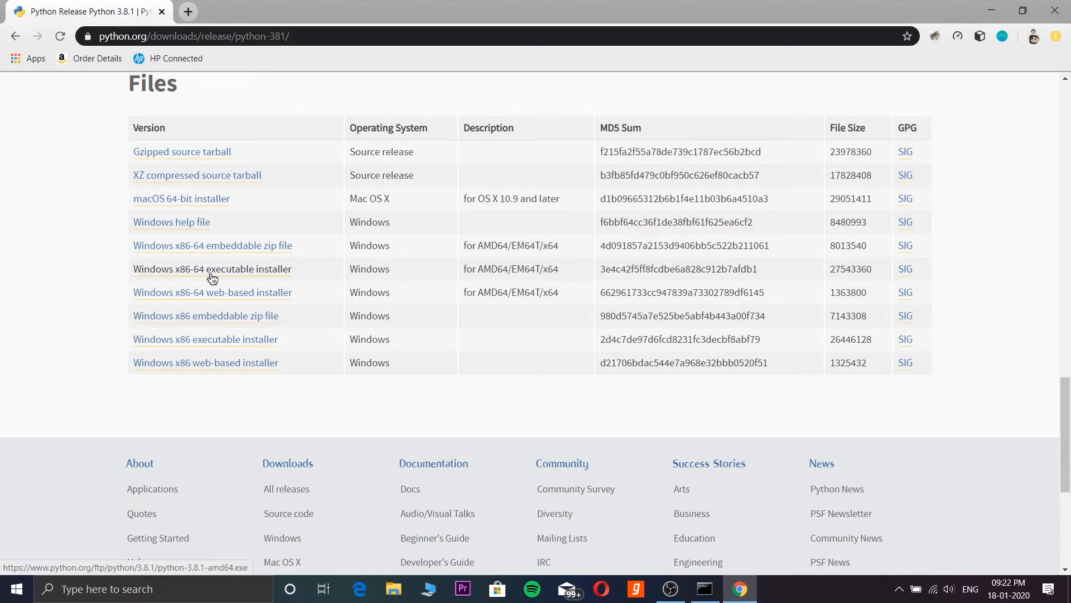
mouse_move(227, 279)
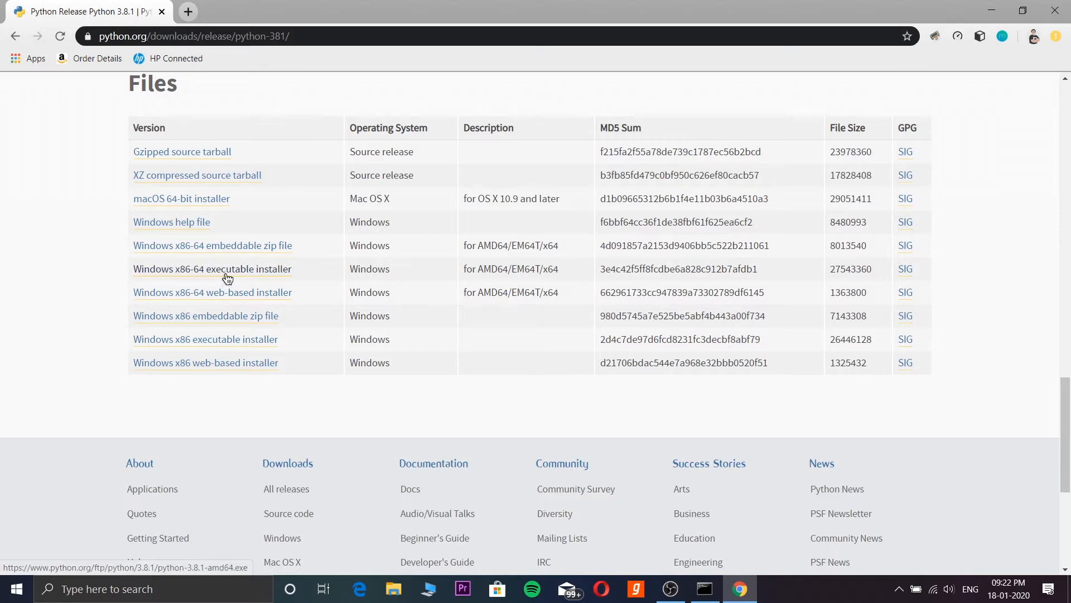
Download python-3.8.1-amd64.exe, the Windows x86-64 executable installer, into Downloads.
left_click(212, 269)
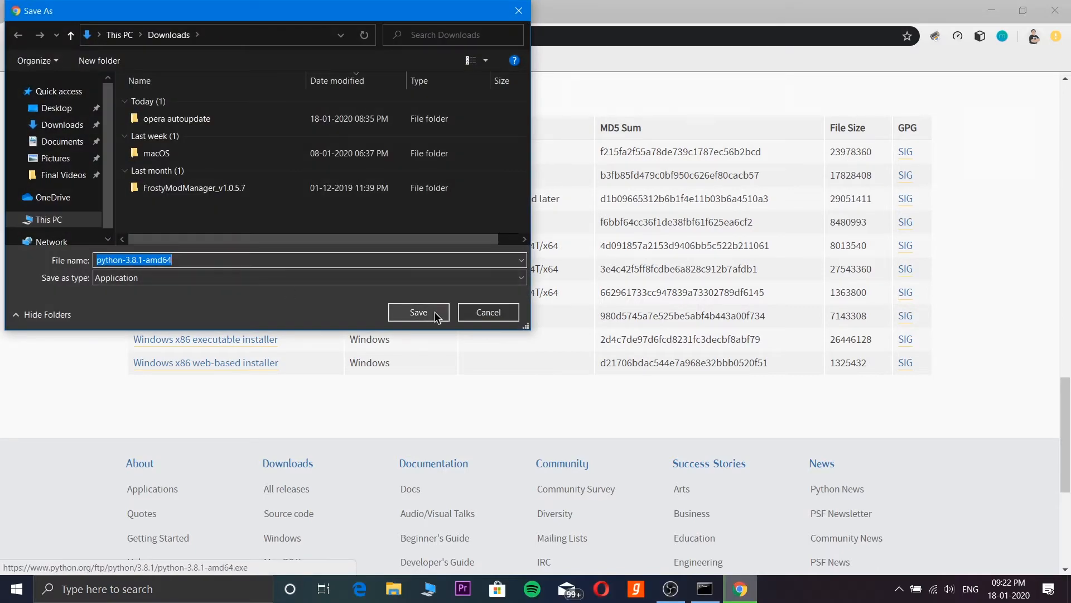
left_click(417, 312)
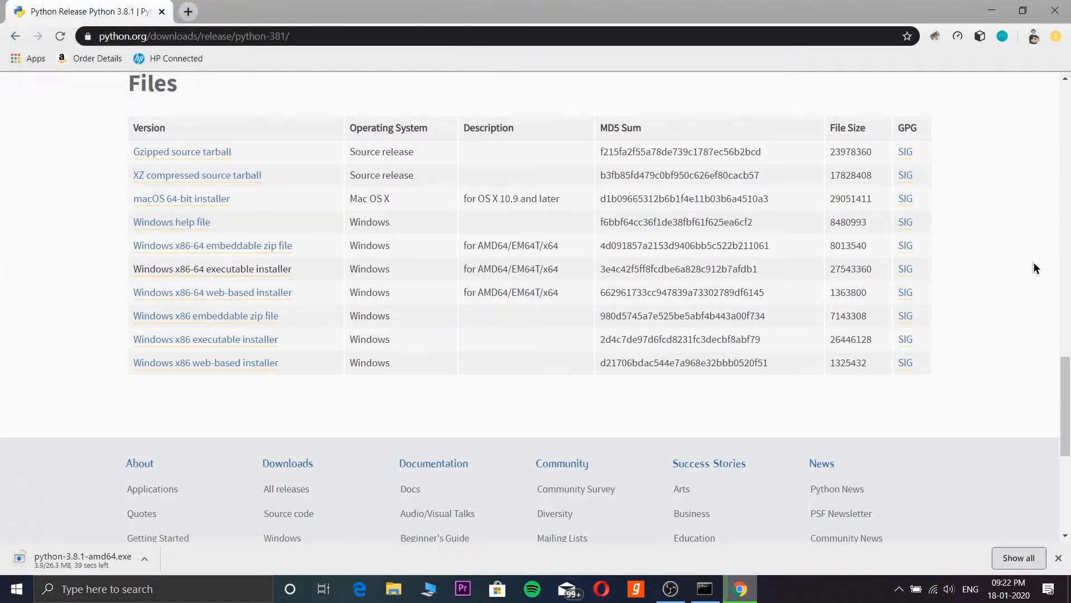
mouse_move(1005, 184)
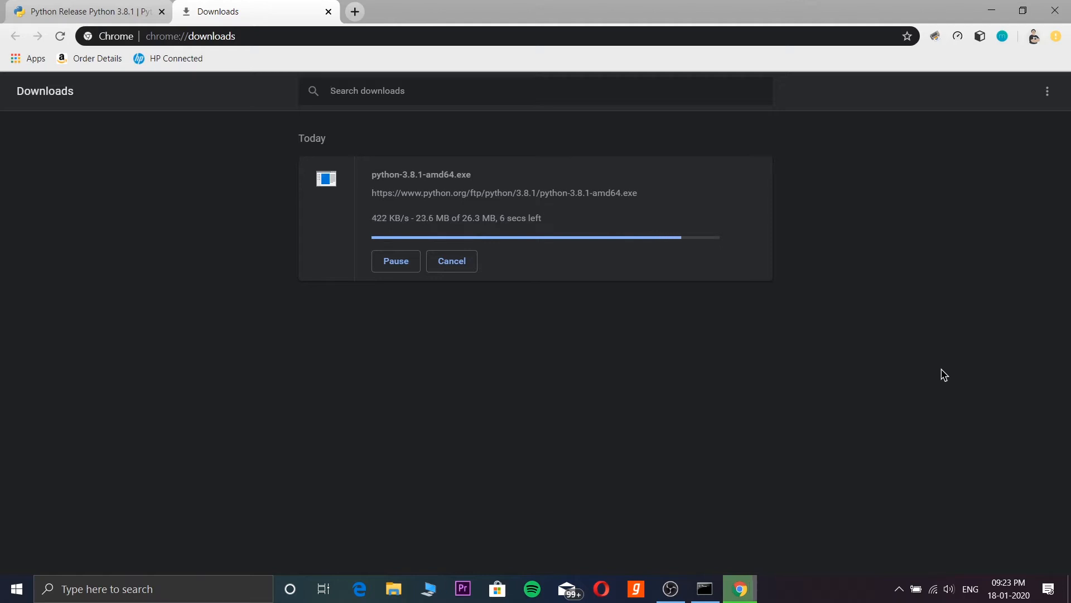
mouse_move(450, 178)
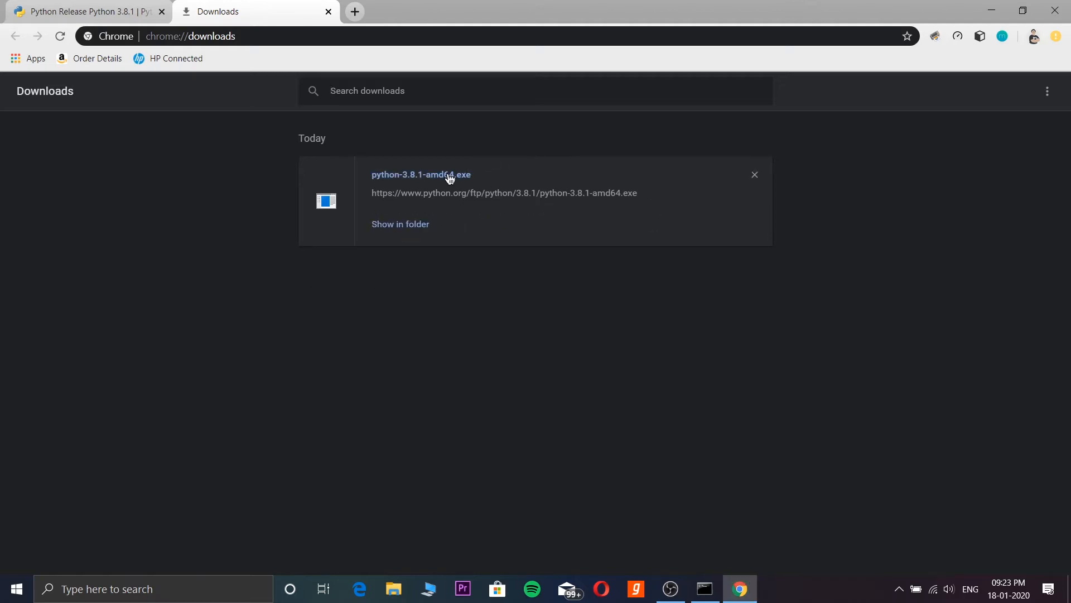
mouse_move(772, 413)
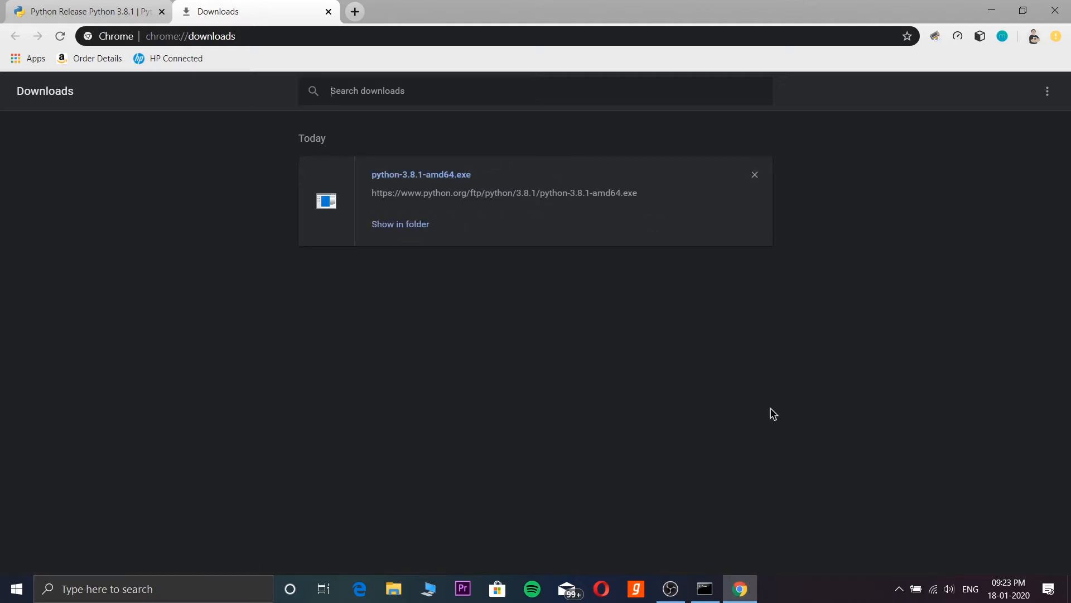
mouse_move(449, 177)
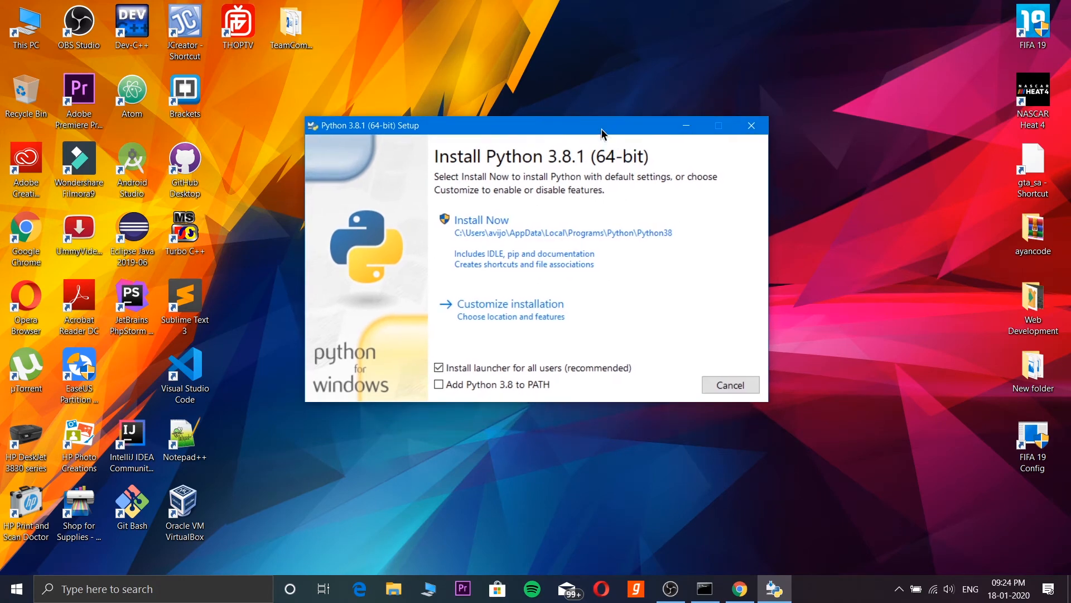
mouse_move(502, 253)
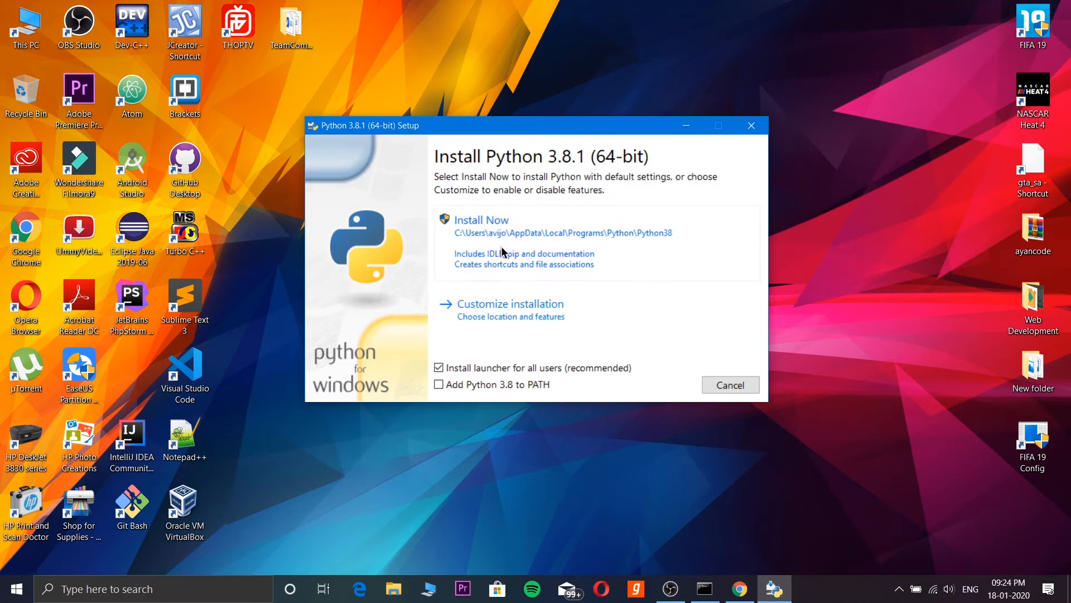
mouse_move(508, 306)
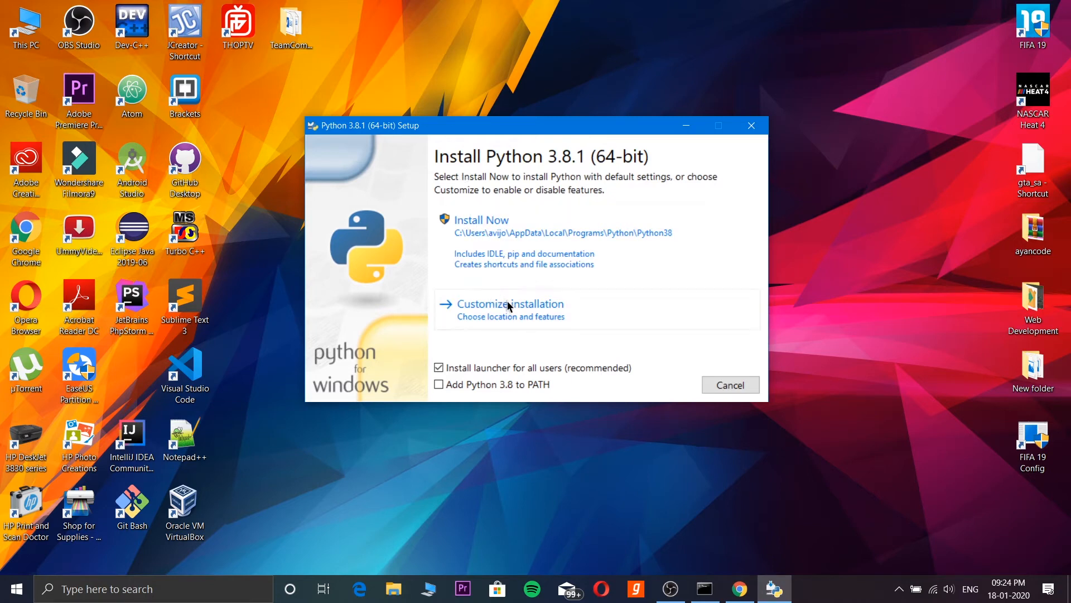
mouse_move(529, 349)
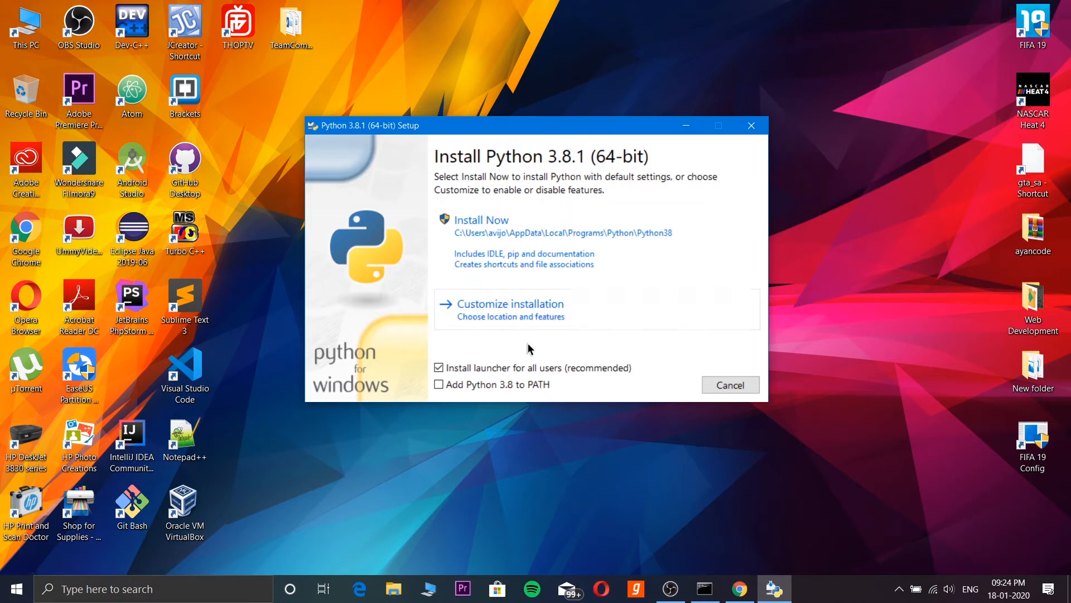
mouse_move(502, 354)
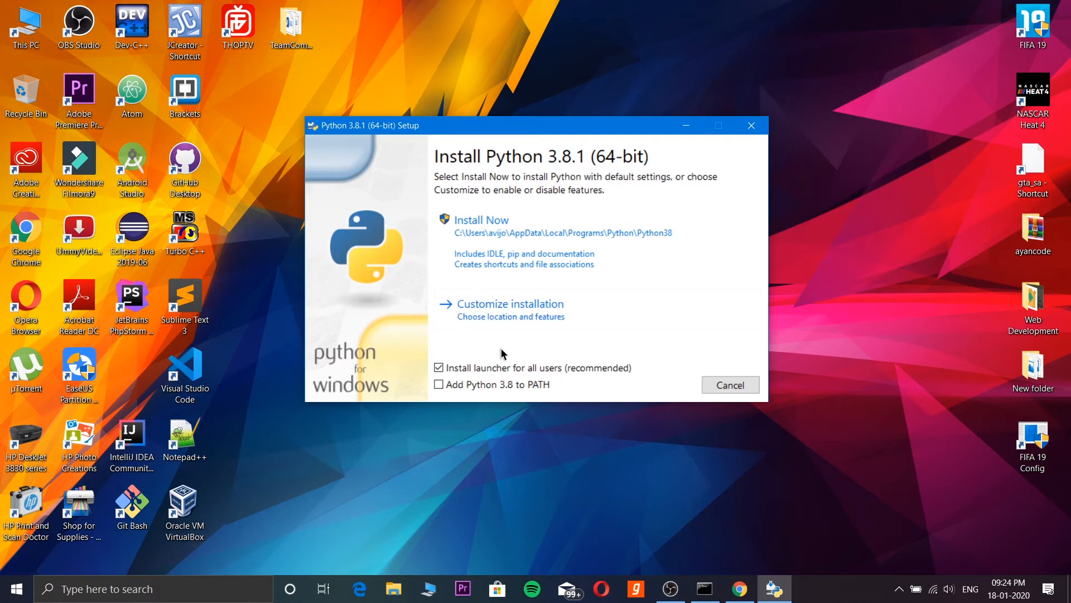
mouse_move(538, 327)
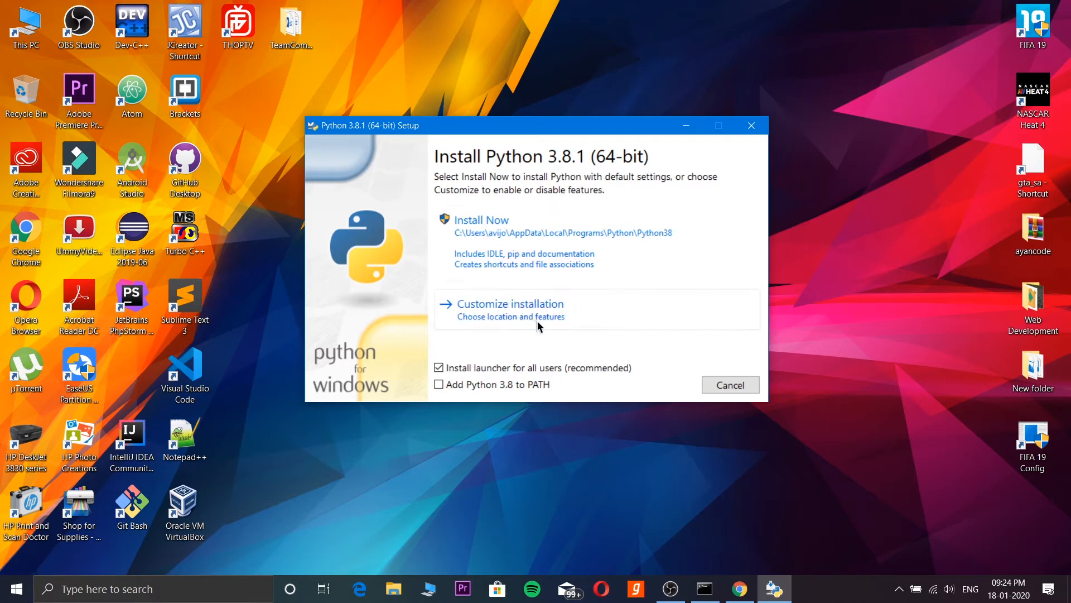
mouse_move(538, 352)
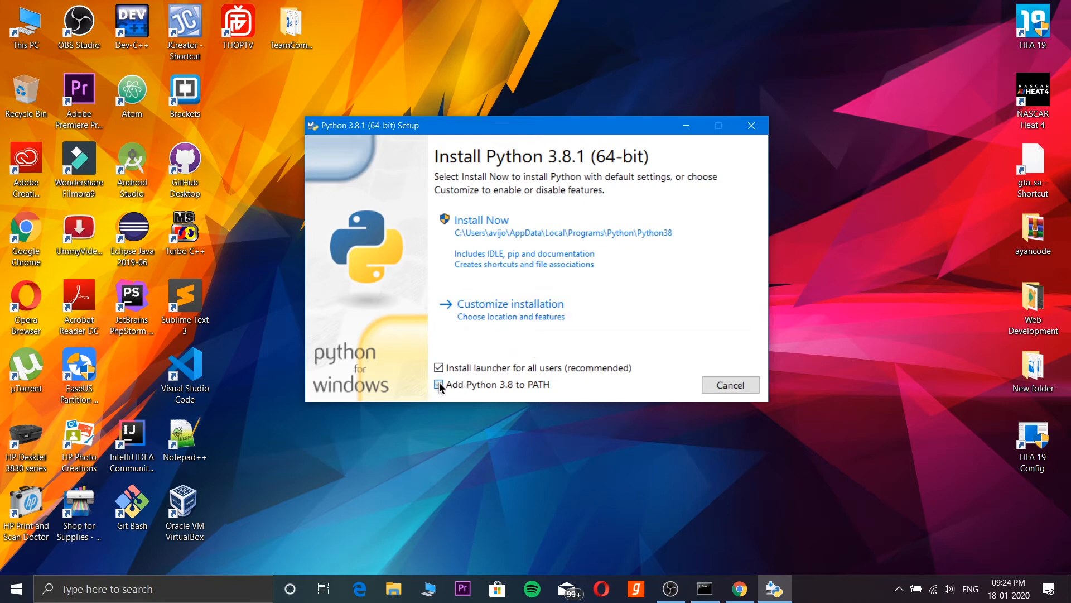
Enable 'Add Python 3.8 to PATH' in the setup wizard.
left_click(438, 384)
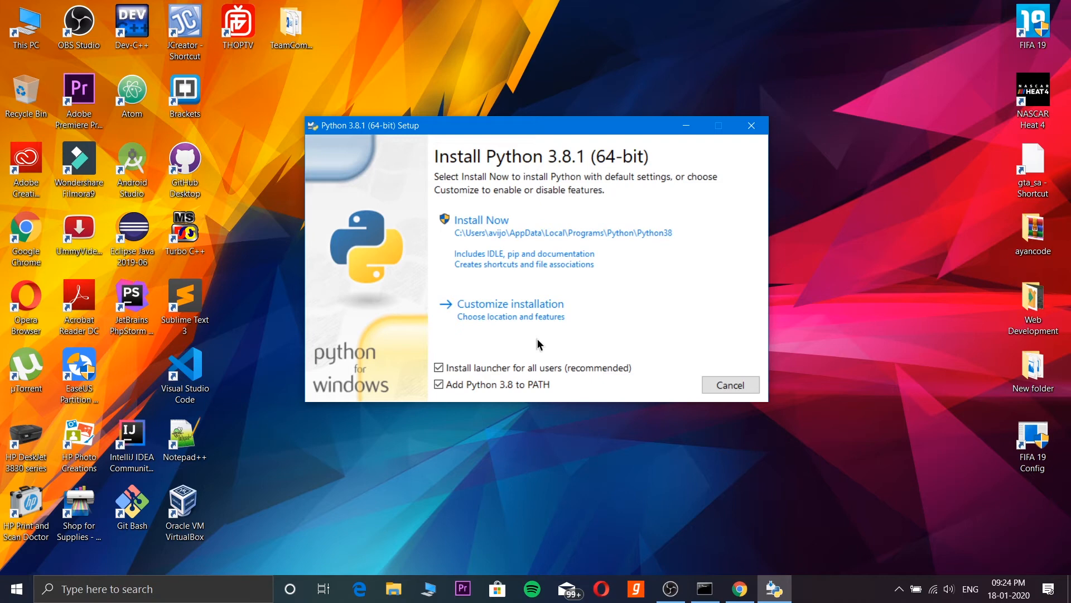
mouse_move(495, 321)
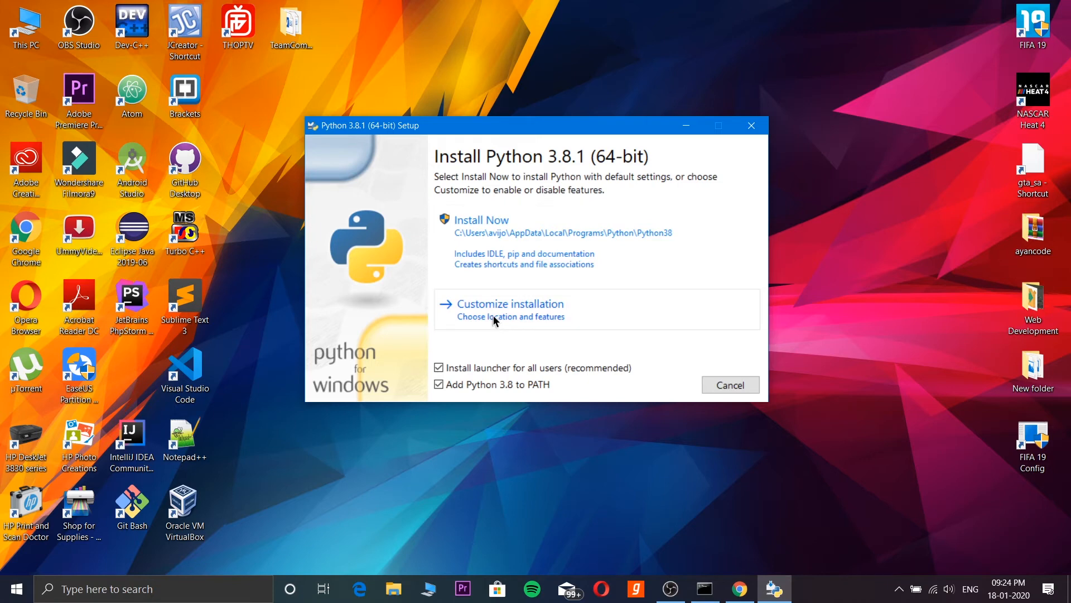
mouse_move(500, 233)
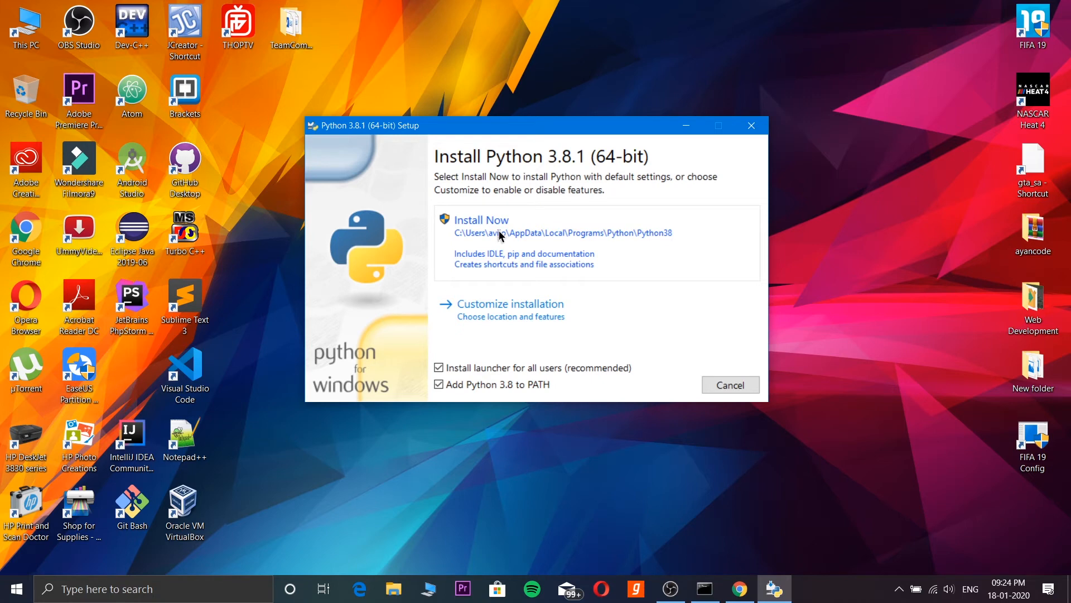
Choose Customize installation, keep all Optional Features, and reach Advanced Options.
left_click(509, 303)
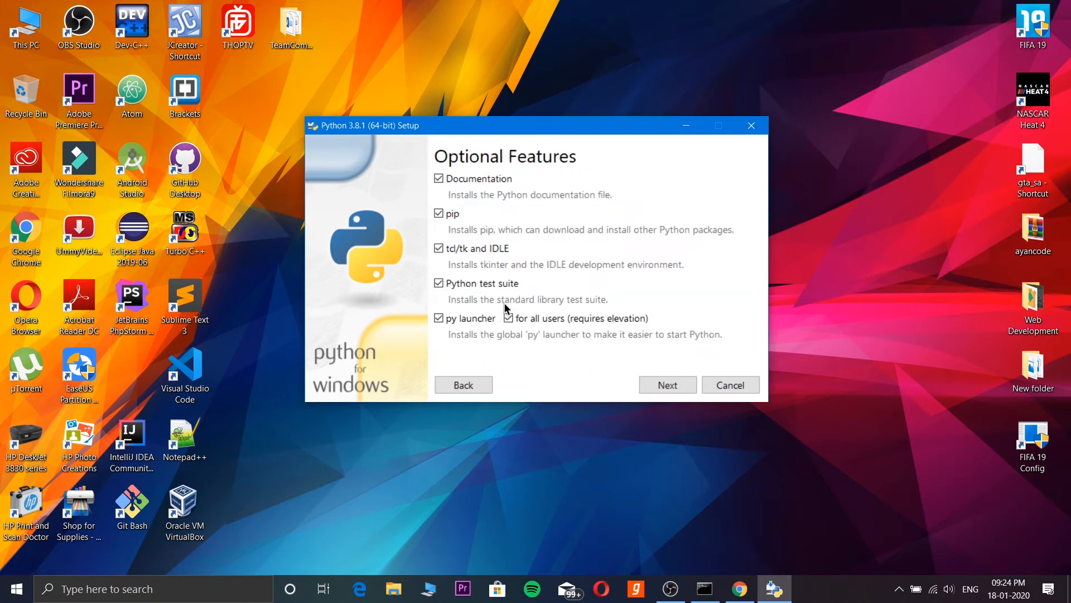
mouse_move(560, 237)
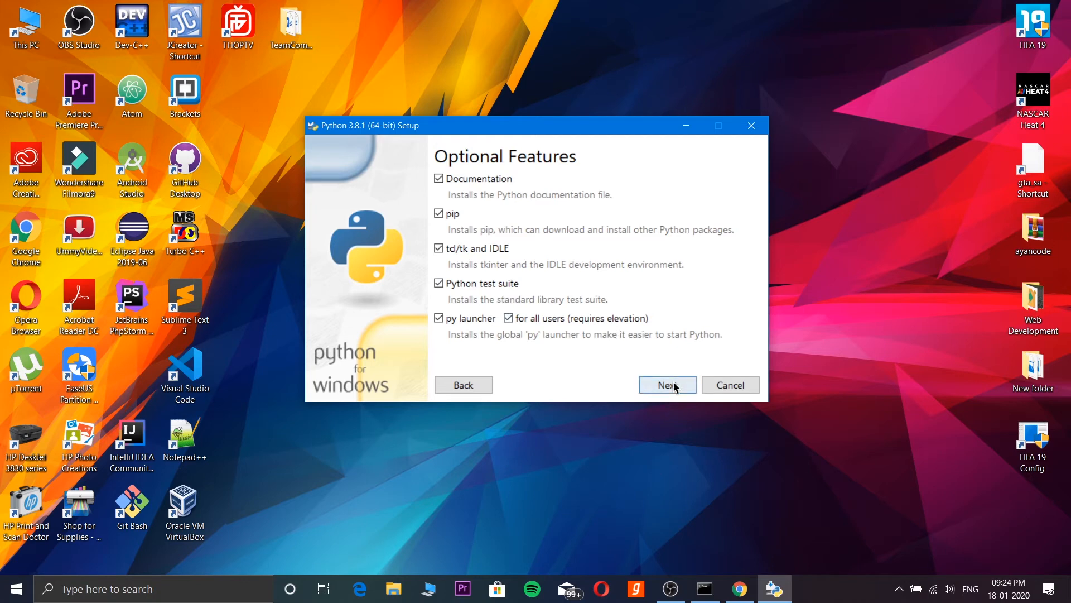
left_click(666, 385)
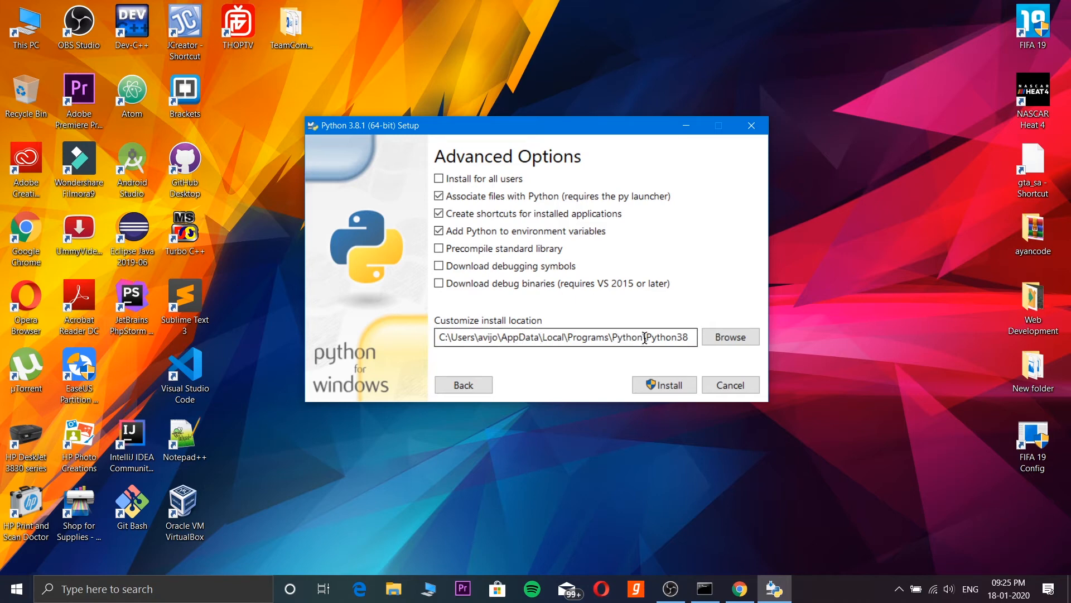
mouse_move(467, 337)
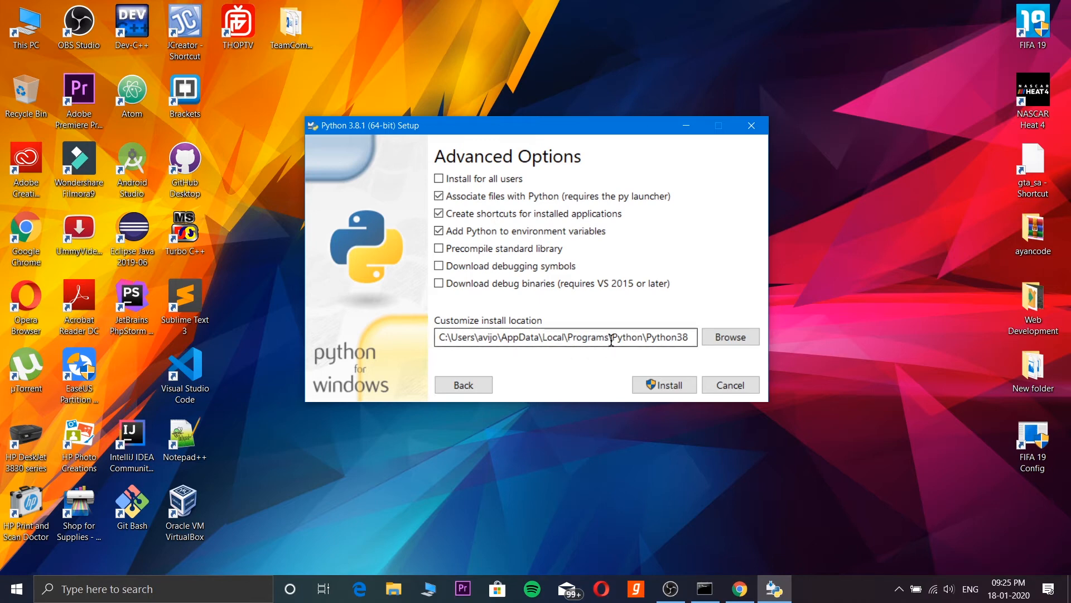
mouse_move(608, 371)
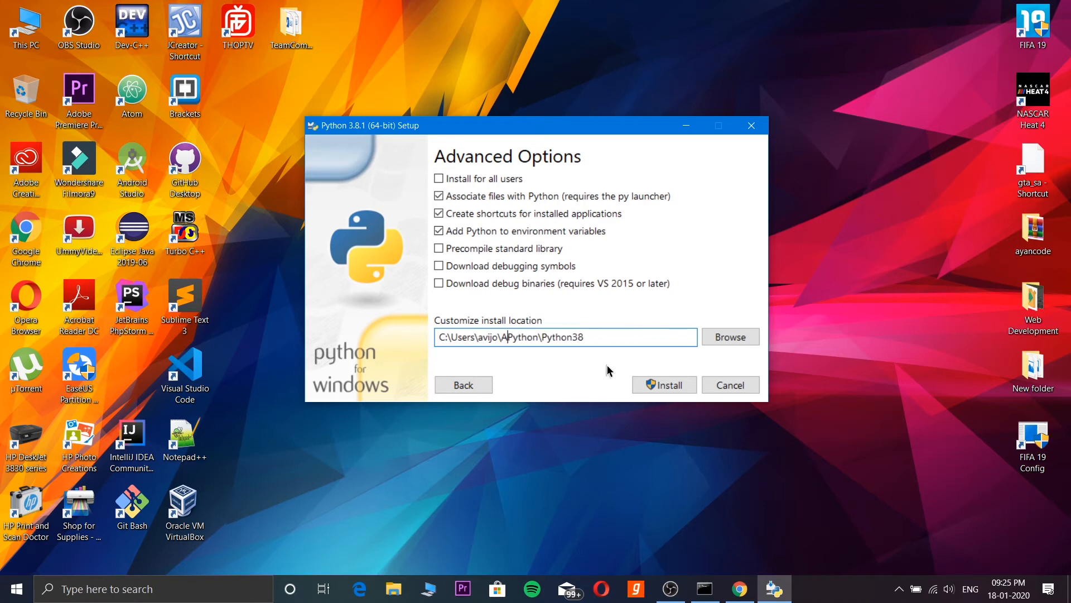
Shorten the install location from the default user folder to C:\Python\Python38.
key("Backspace")
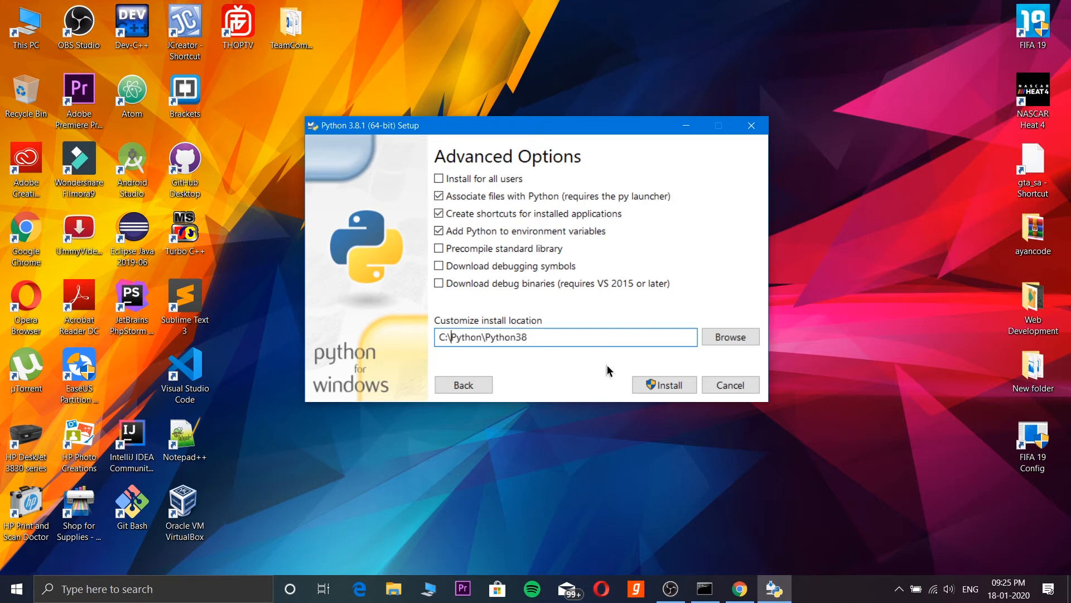
mouse_move(421, 510)
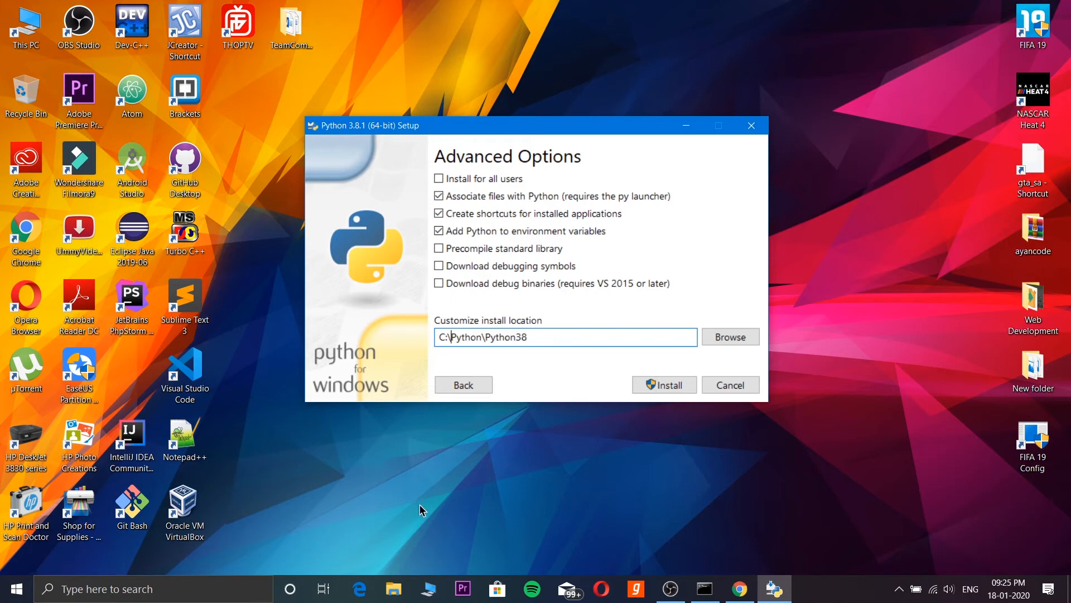
mouse_move(393, 588)
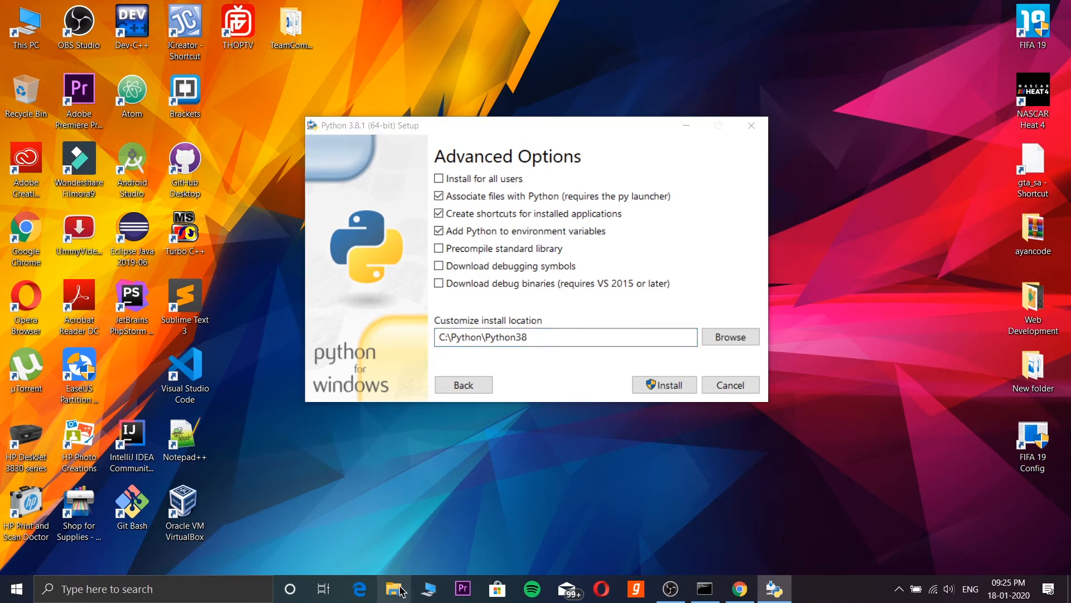
Create a new folder named Python at the root of Local Disk (C:).
left_click(394, 588)
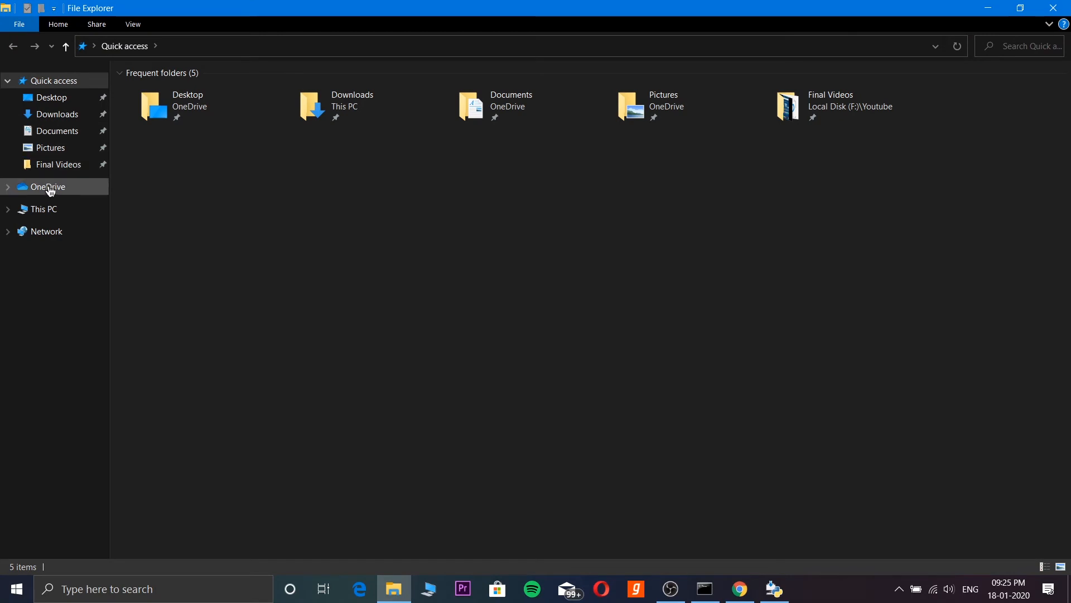
left_click(43, 210)
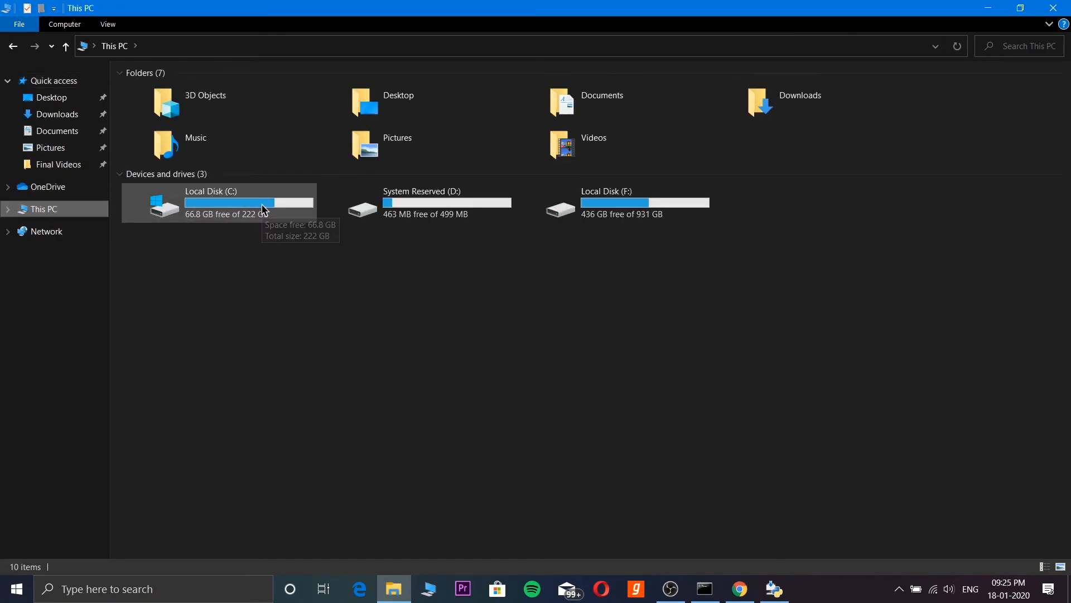
double_click(209, 202)
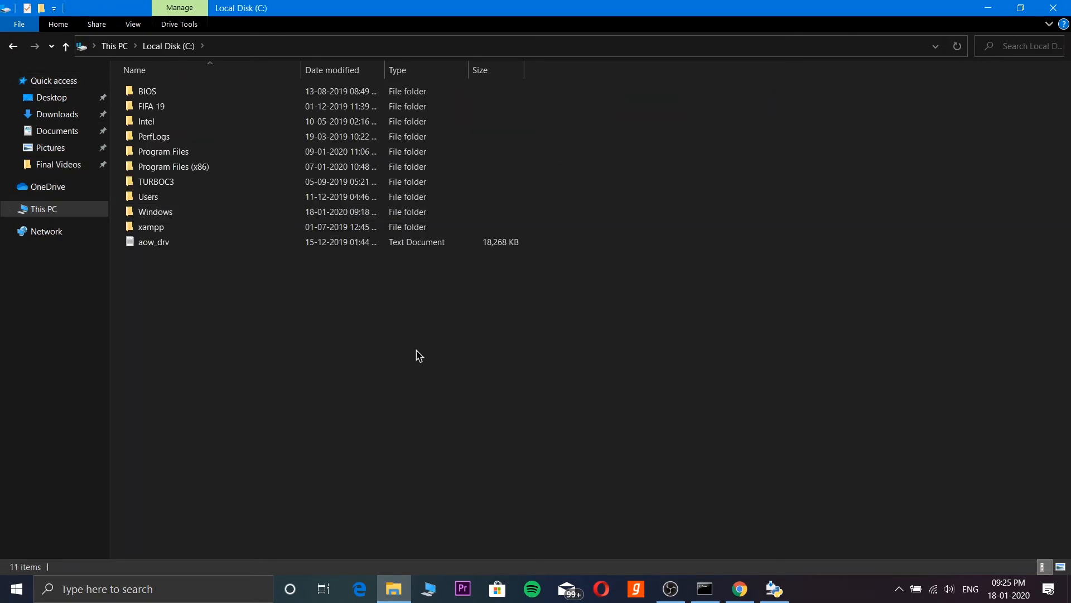
right_click(419, 355)
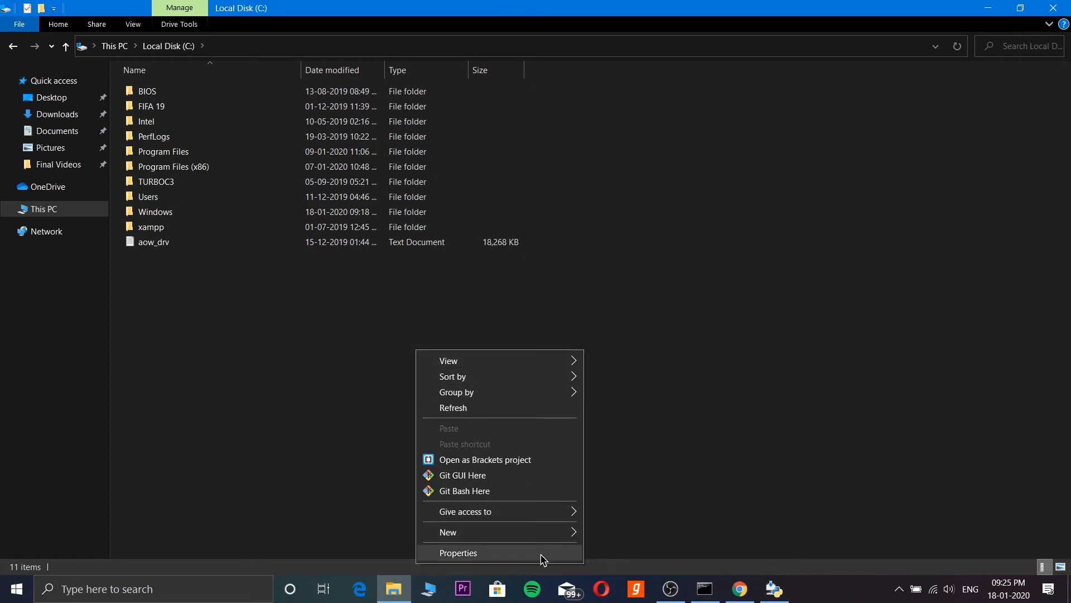
left_click(449, 531)
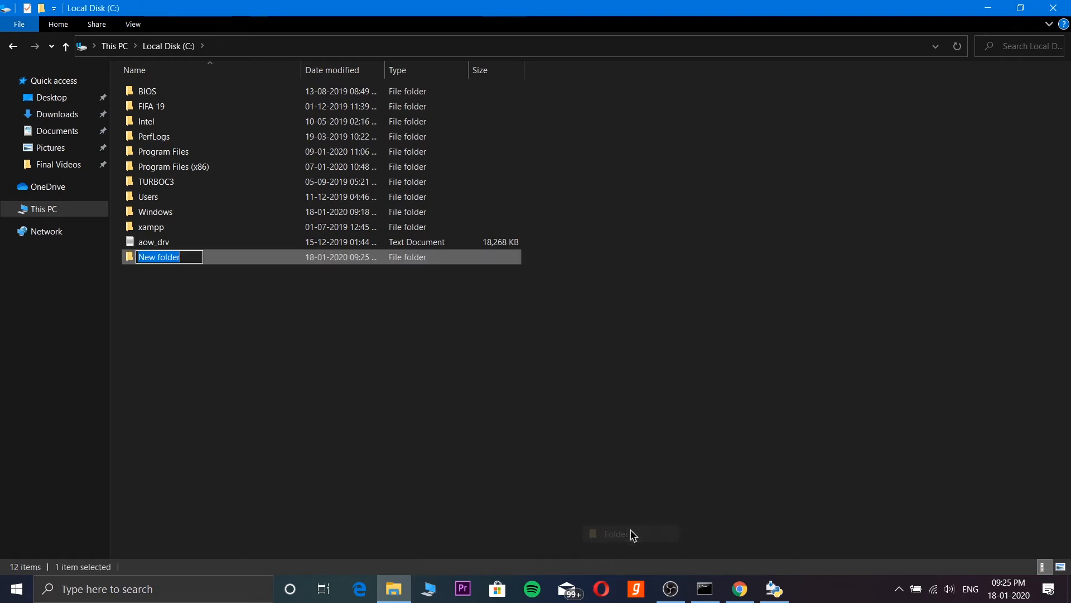
type("Python\\Python38")
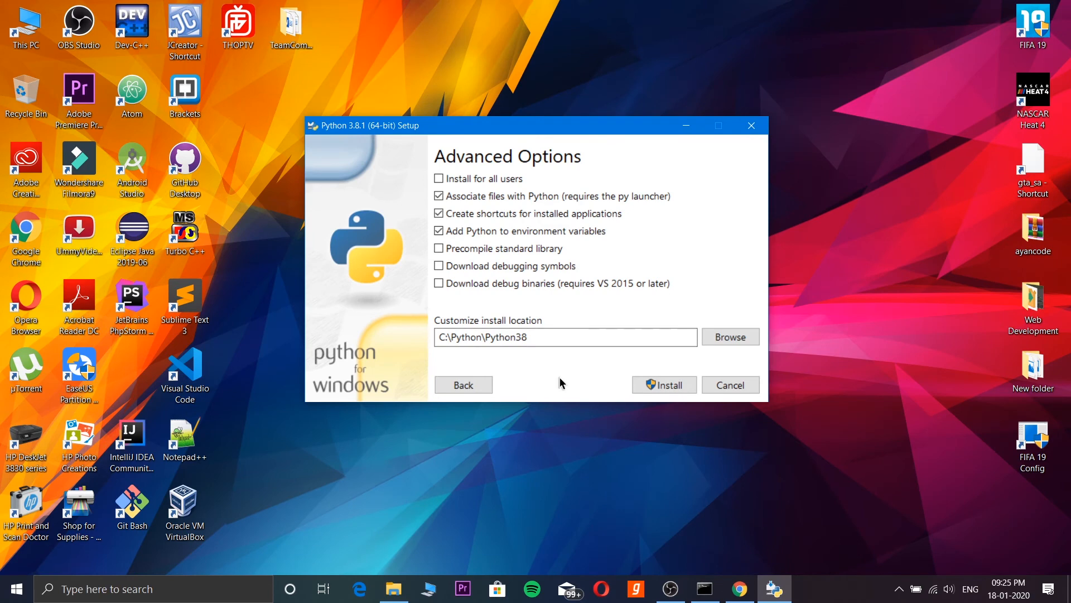
mouse_move(663, 383)
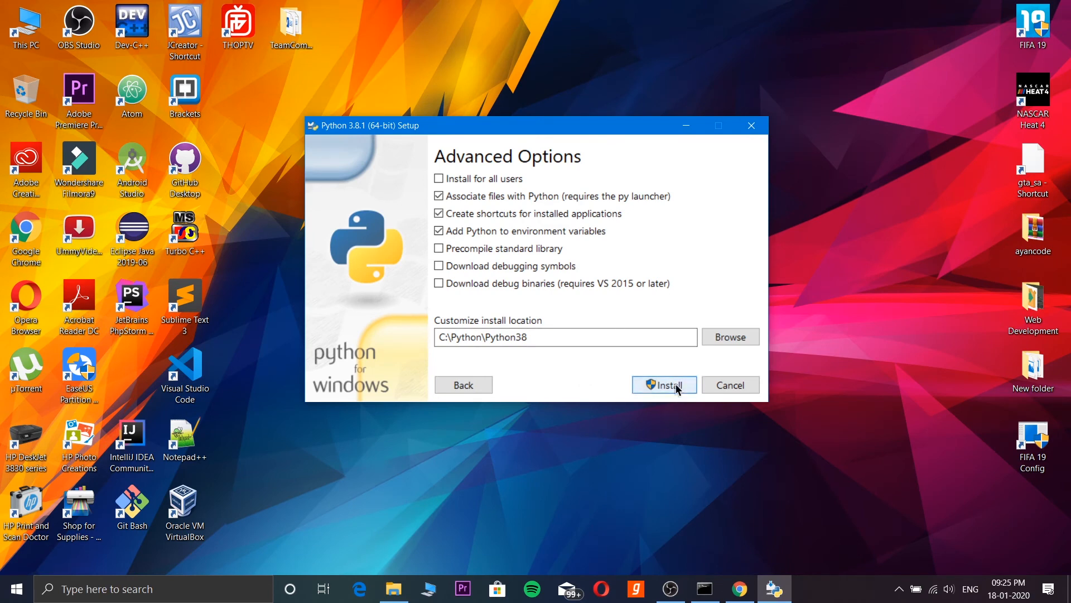
Install Python 3.8.1 to C:\Python\Python38 until setup reports success.
left_click(664, 385)
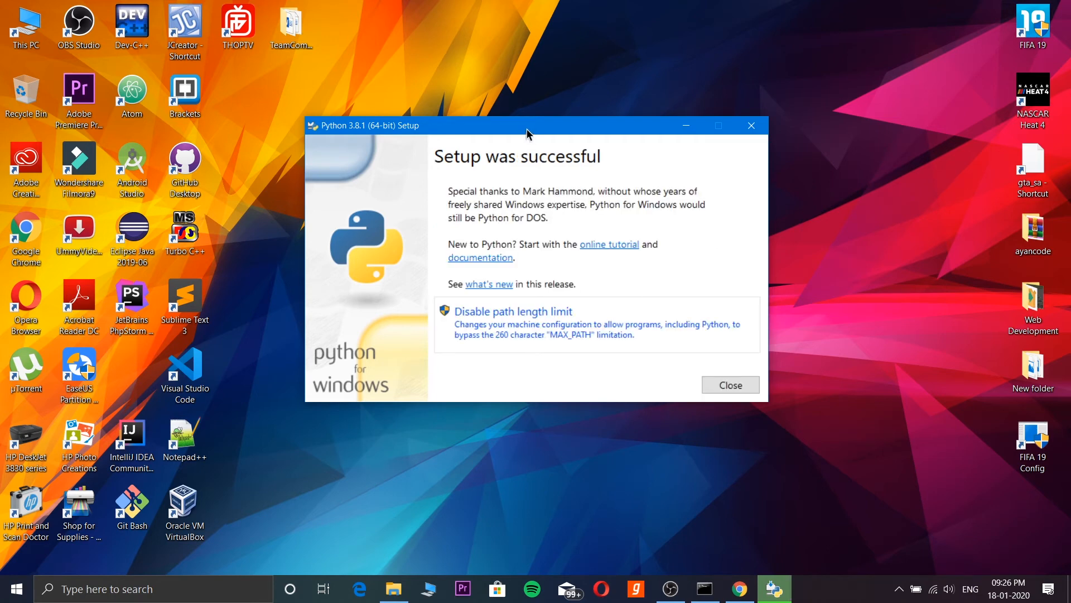
mouse_move(730, 394)
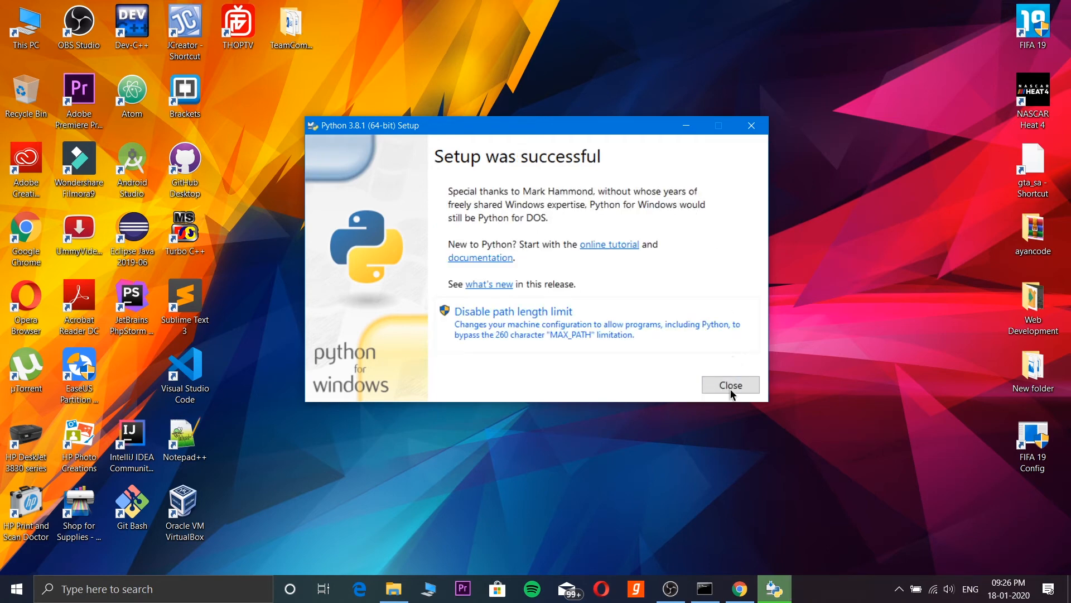
mouse_move(696, 397)
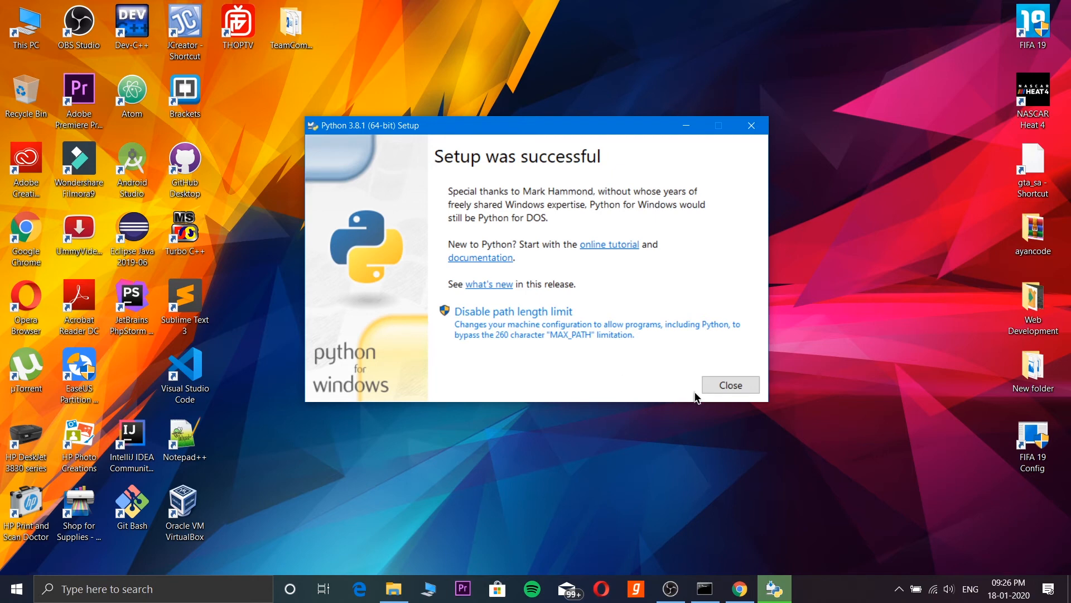
Close the installer and launch Python 3.8 (64-bit) from the Start menu's Recently added list.
left_click(729, 385)
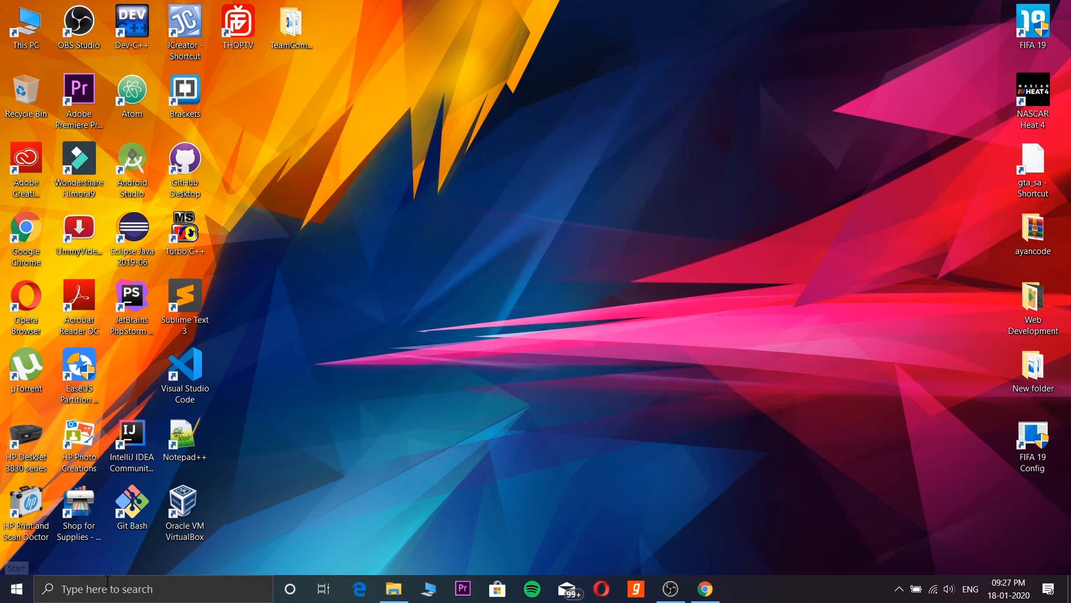
left_click(13, 588)
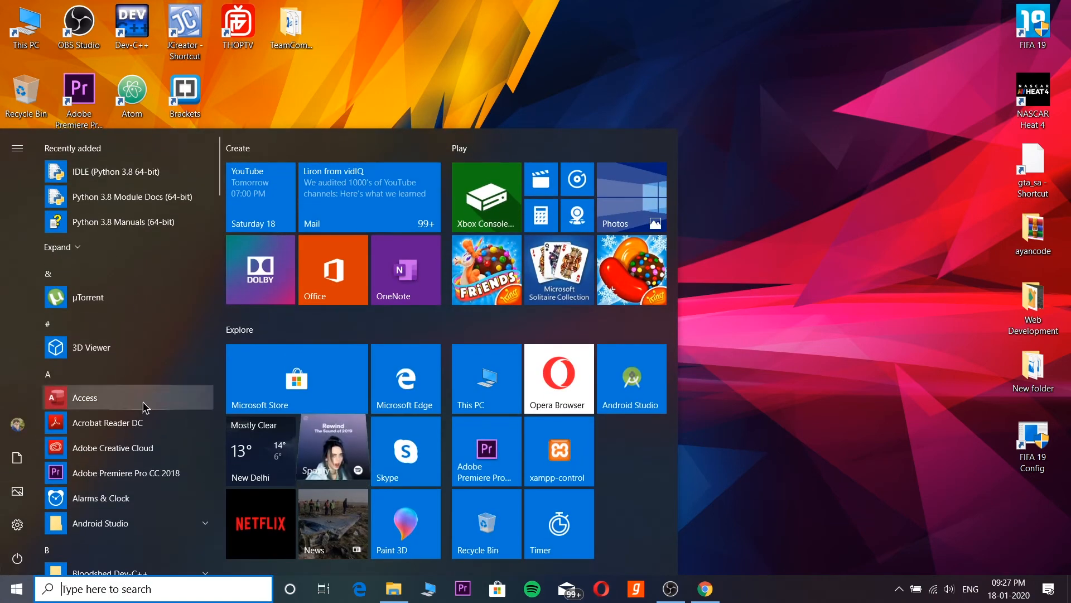
mouse_move(99, 171)
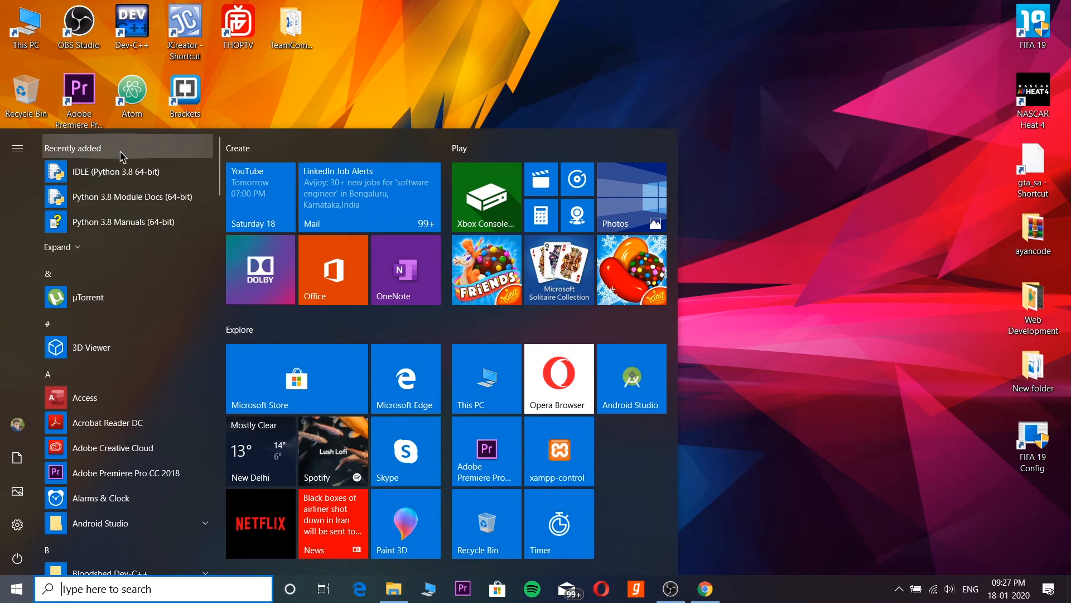
left_click(91, 172)
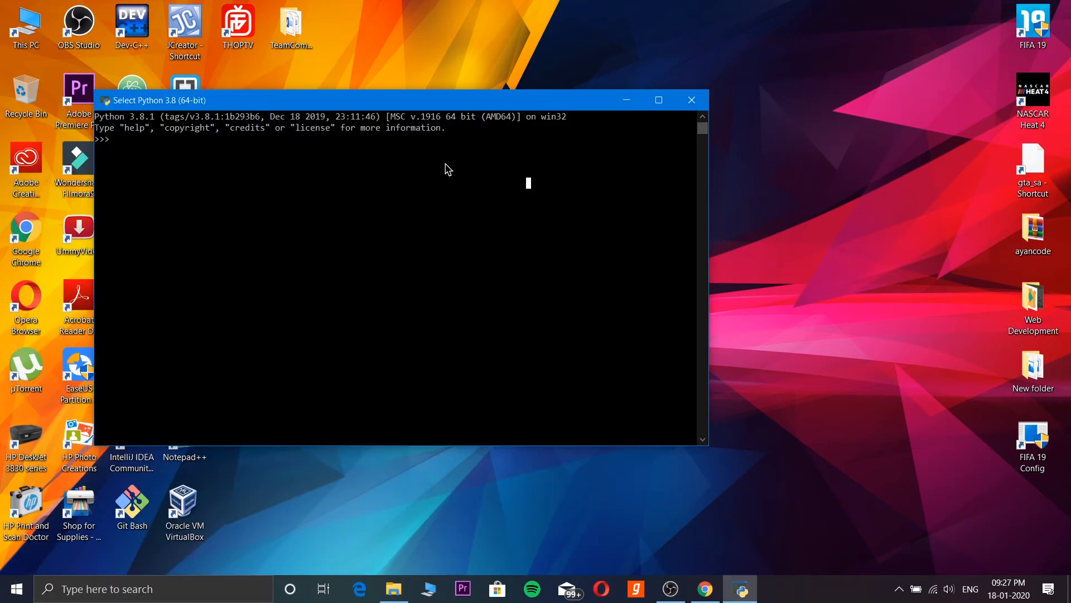
mouse_move(136, 140)
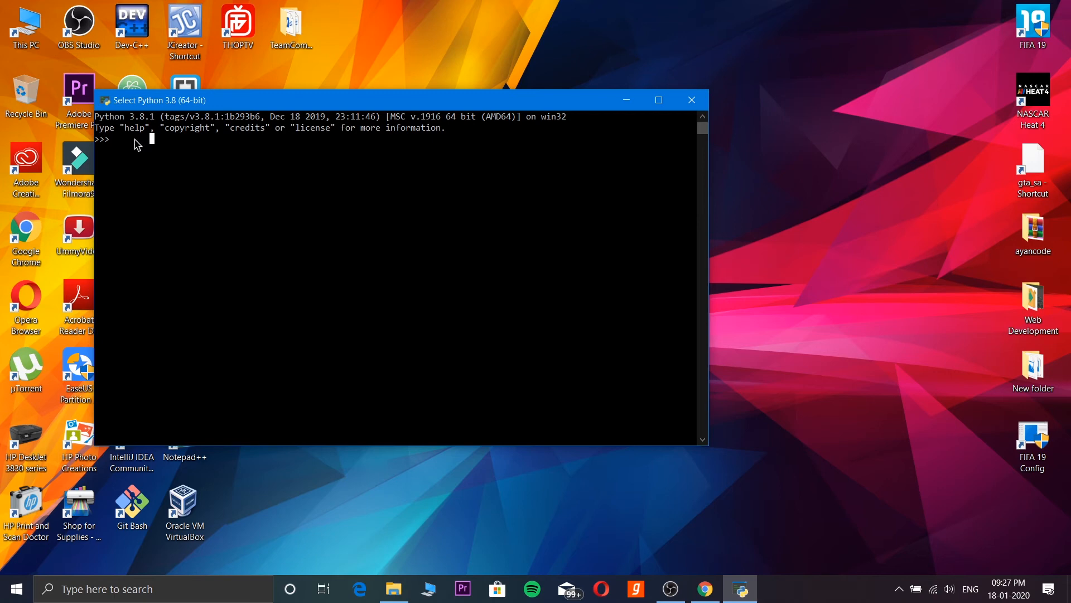
mouse_move(123, 142)
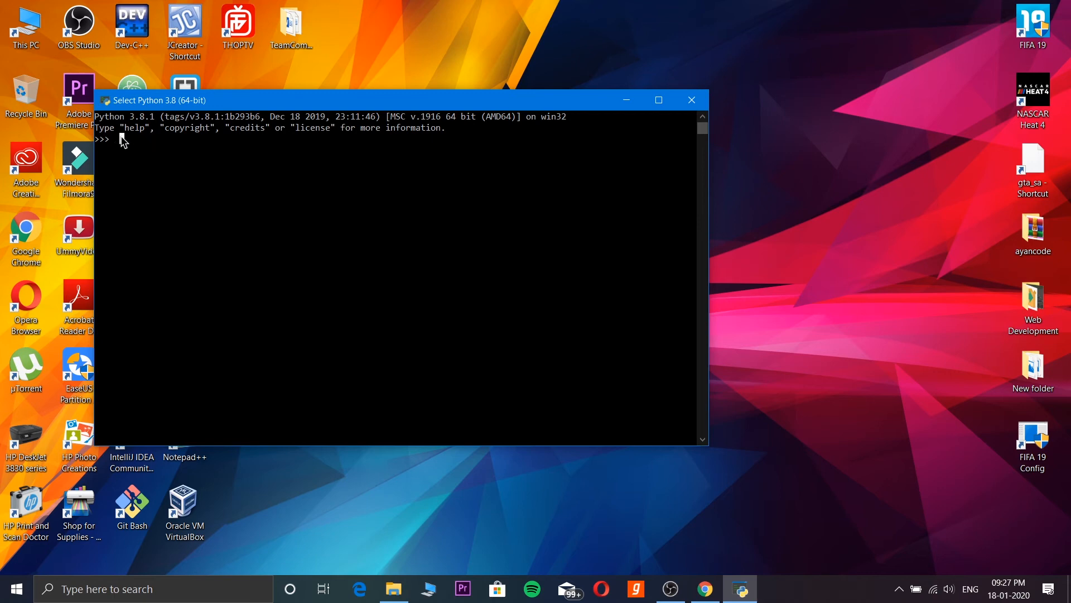
Run print("Hello World") at the >>> prompt to output Hello World, then close the interpreter window.
type("print")
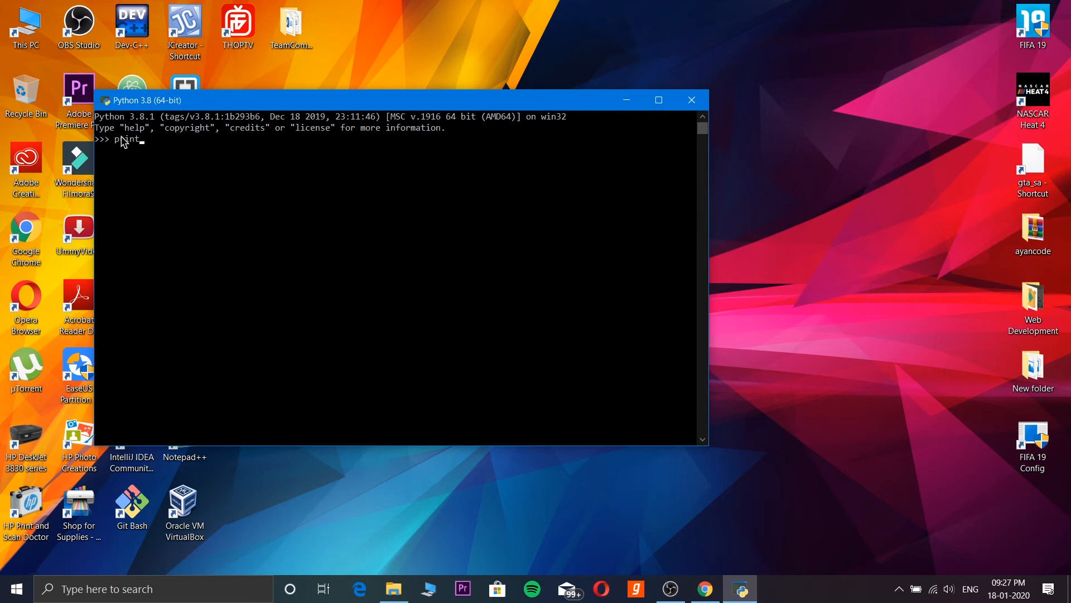
type("()")
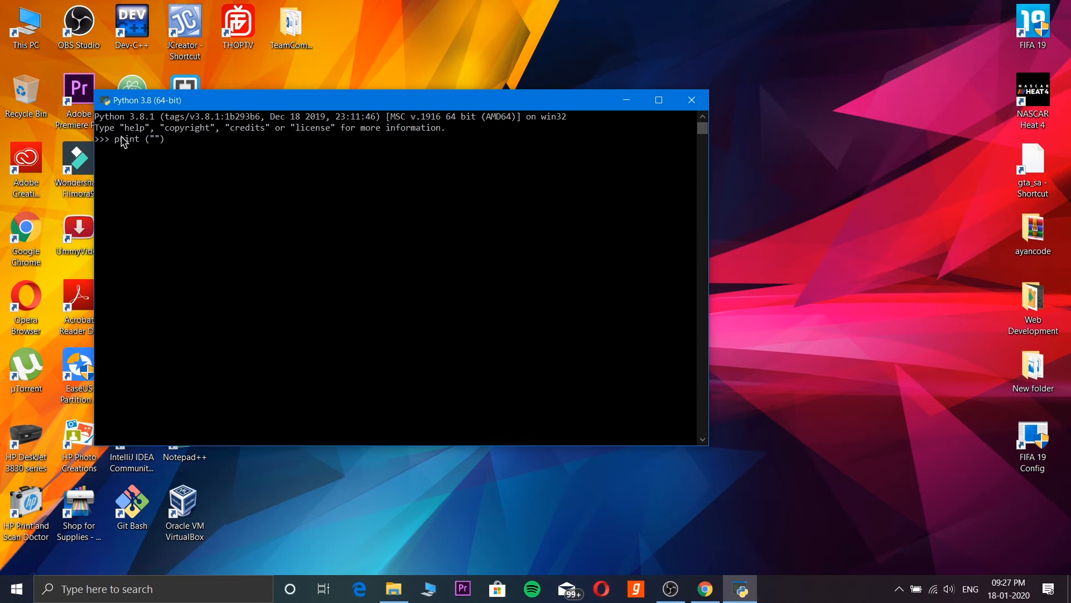
type("Hello World")
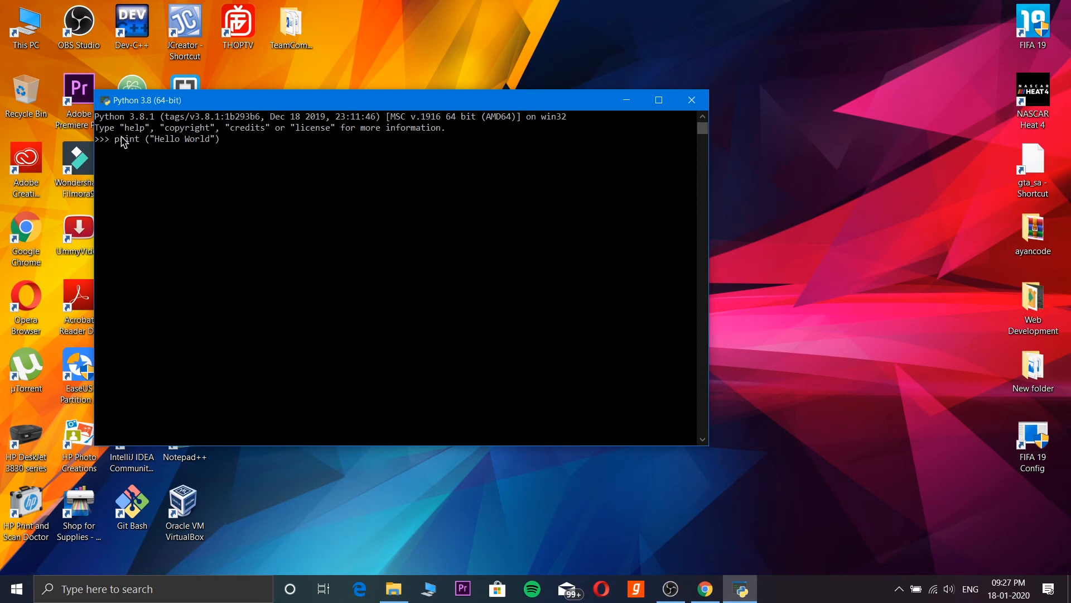
key("Return")
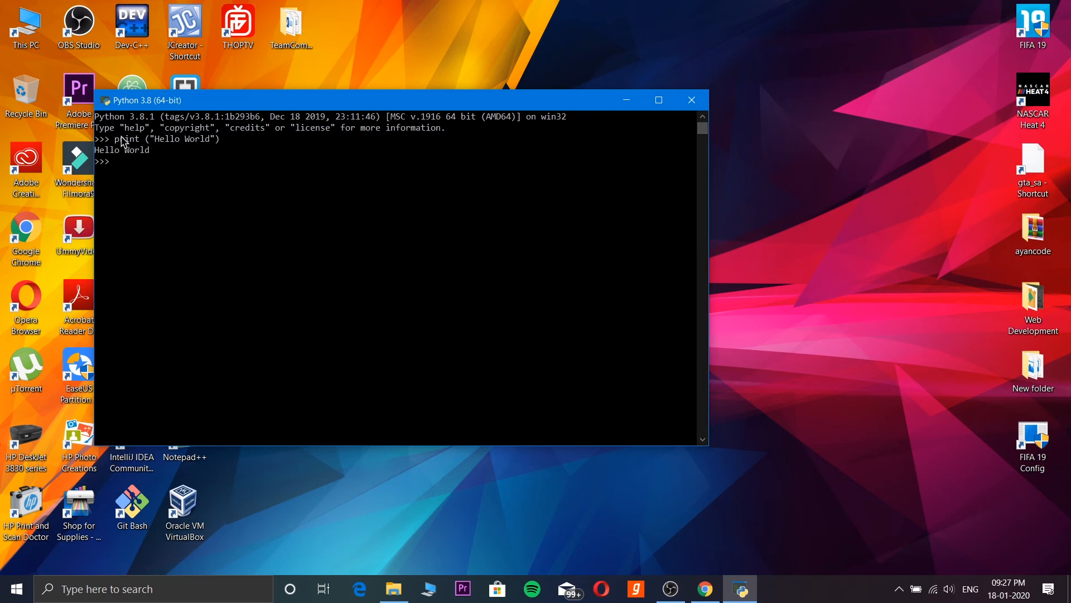
mouse_move(463, 211)
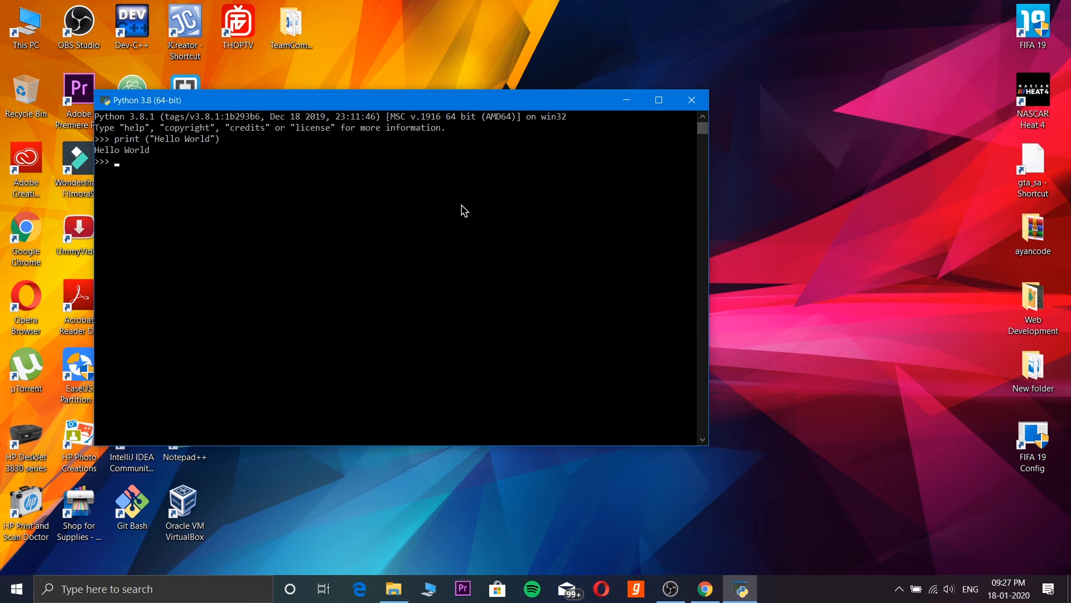
mouse_move(690, 99)
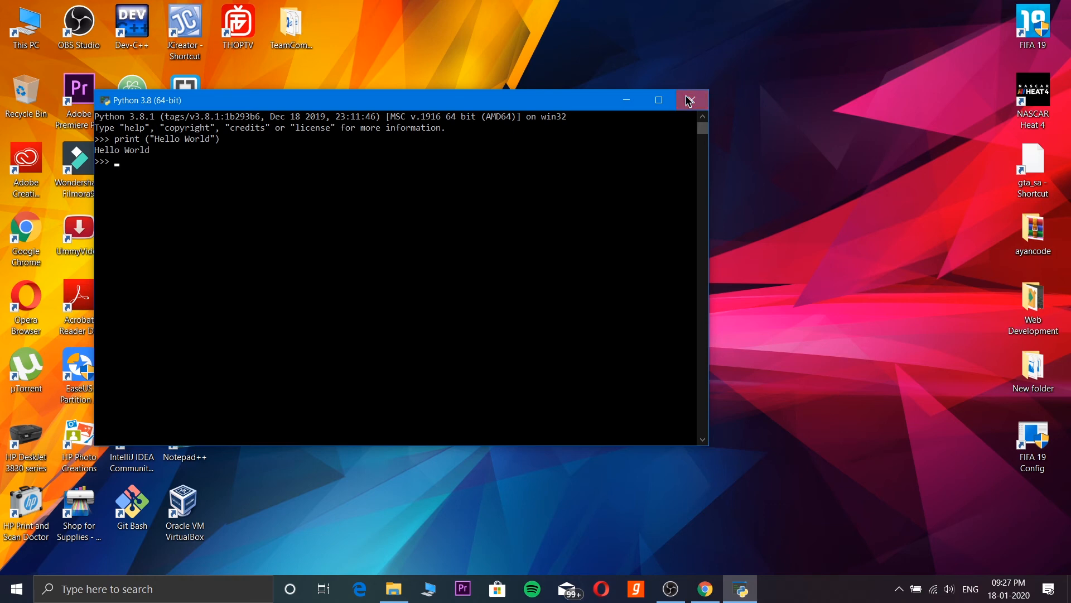
left_click(688, 99)
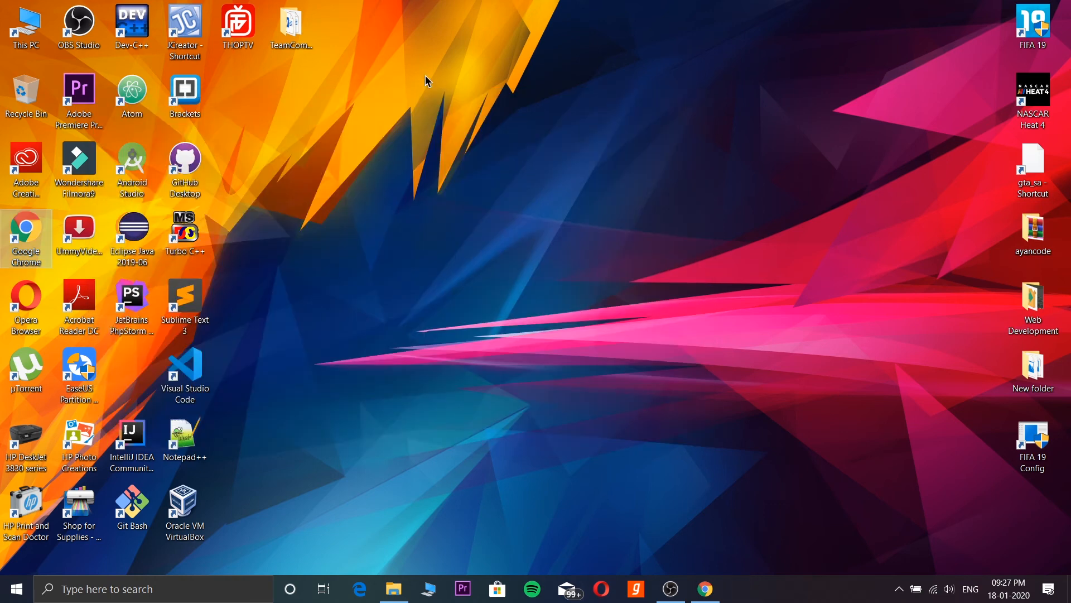